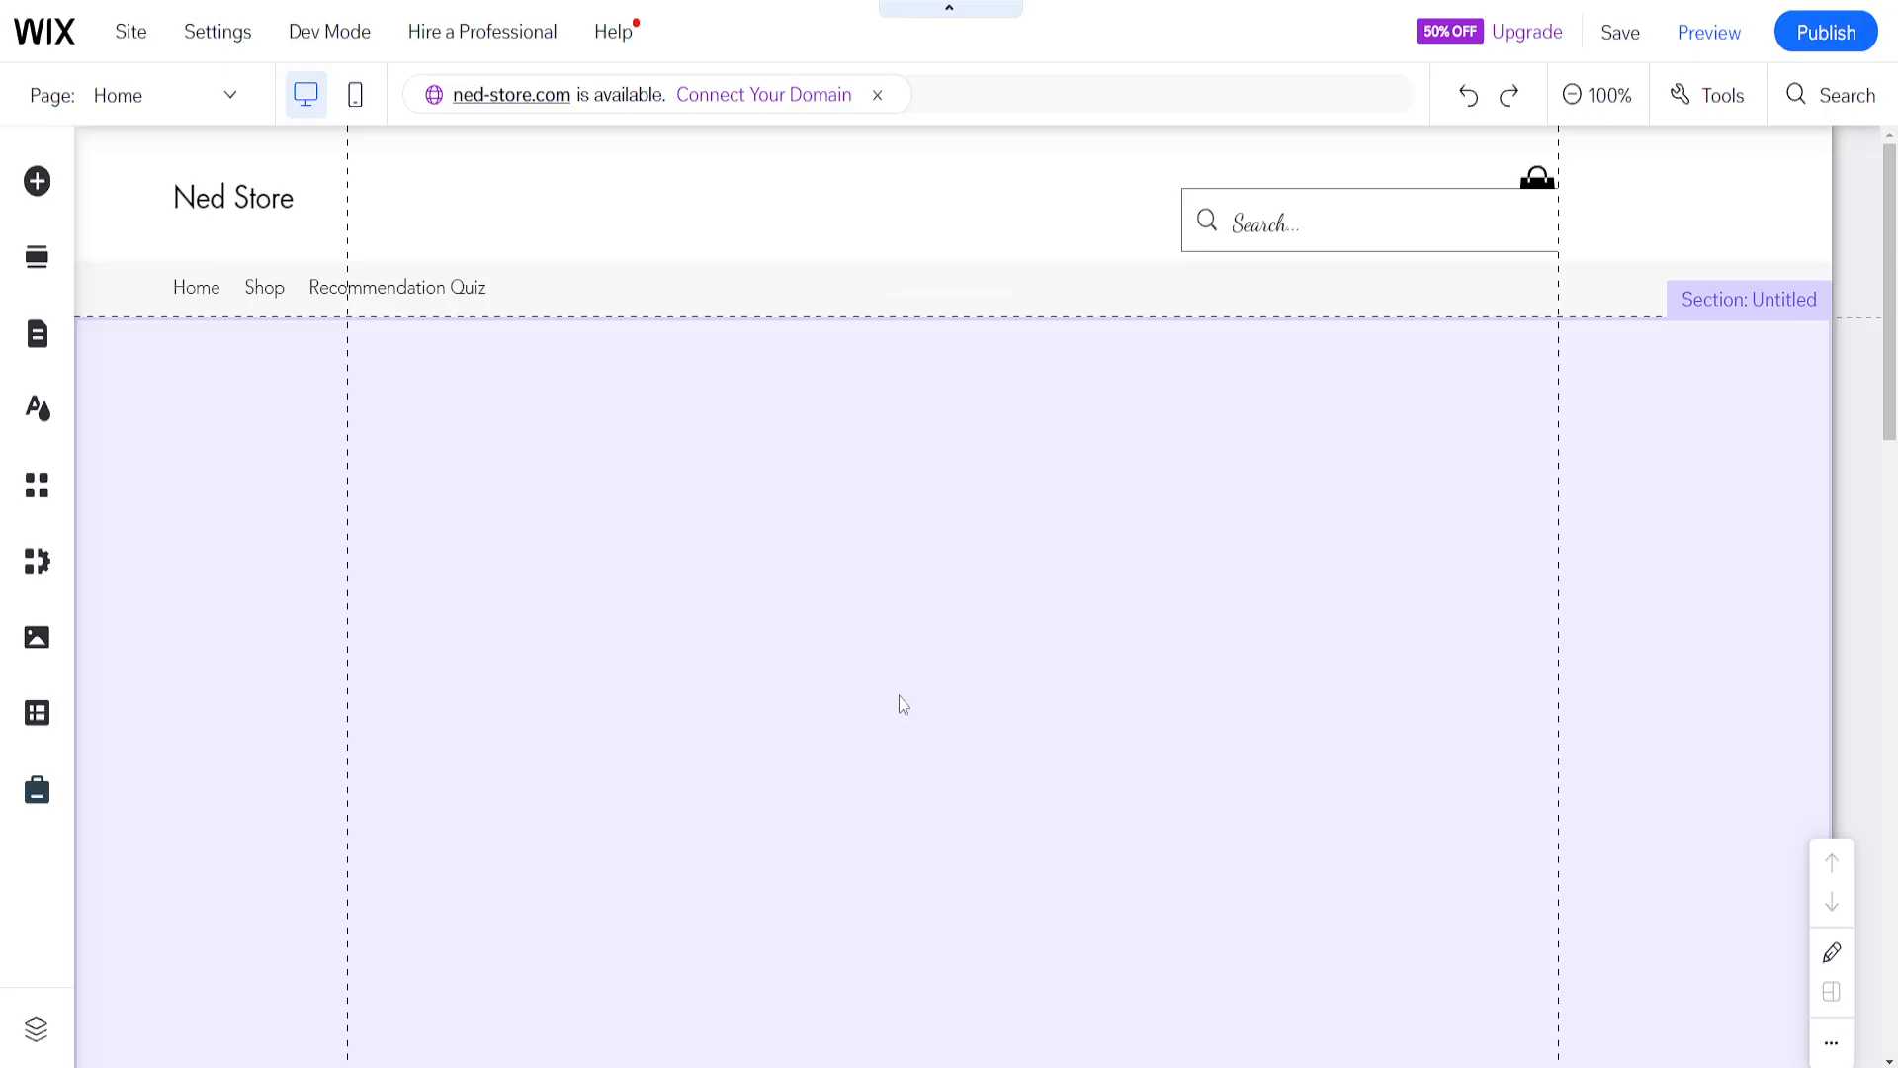
mouse_move(711, 551)
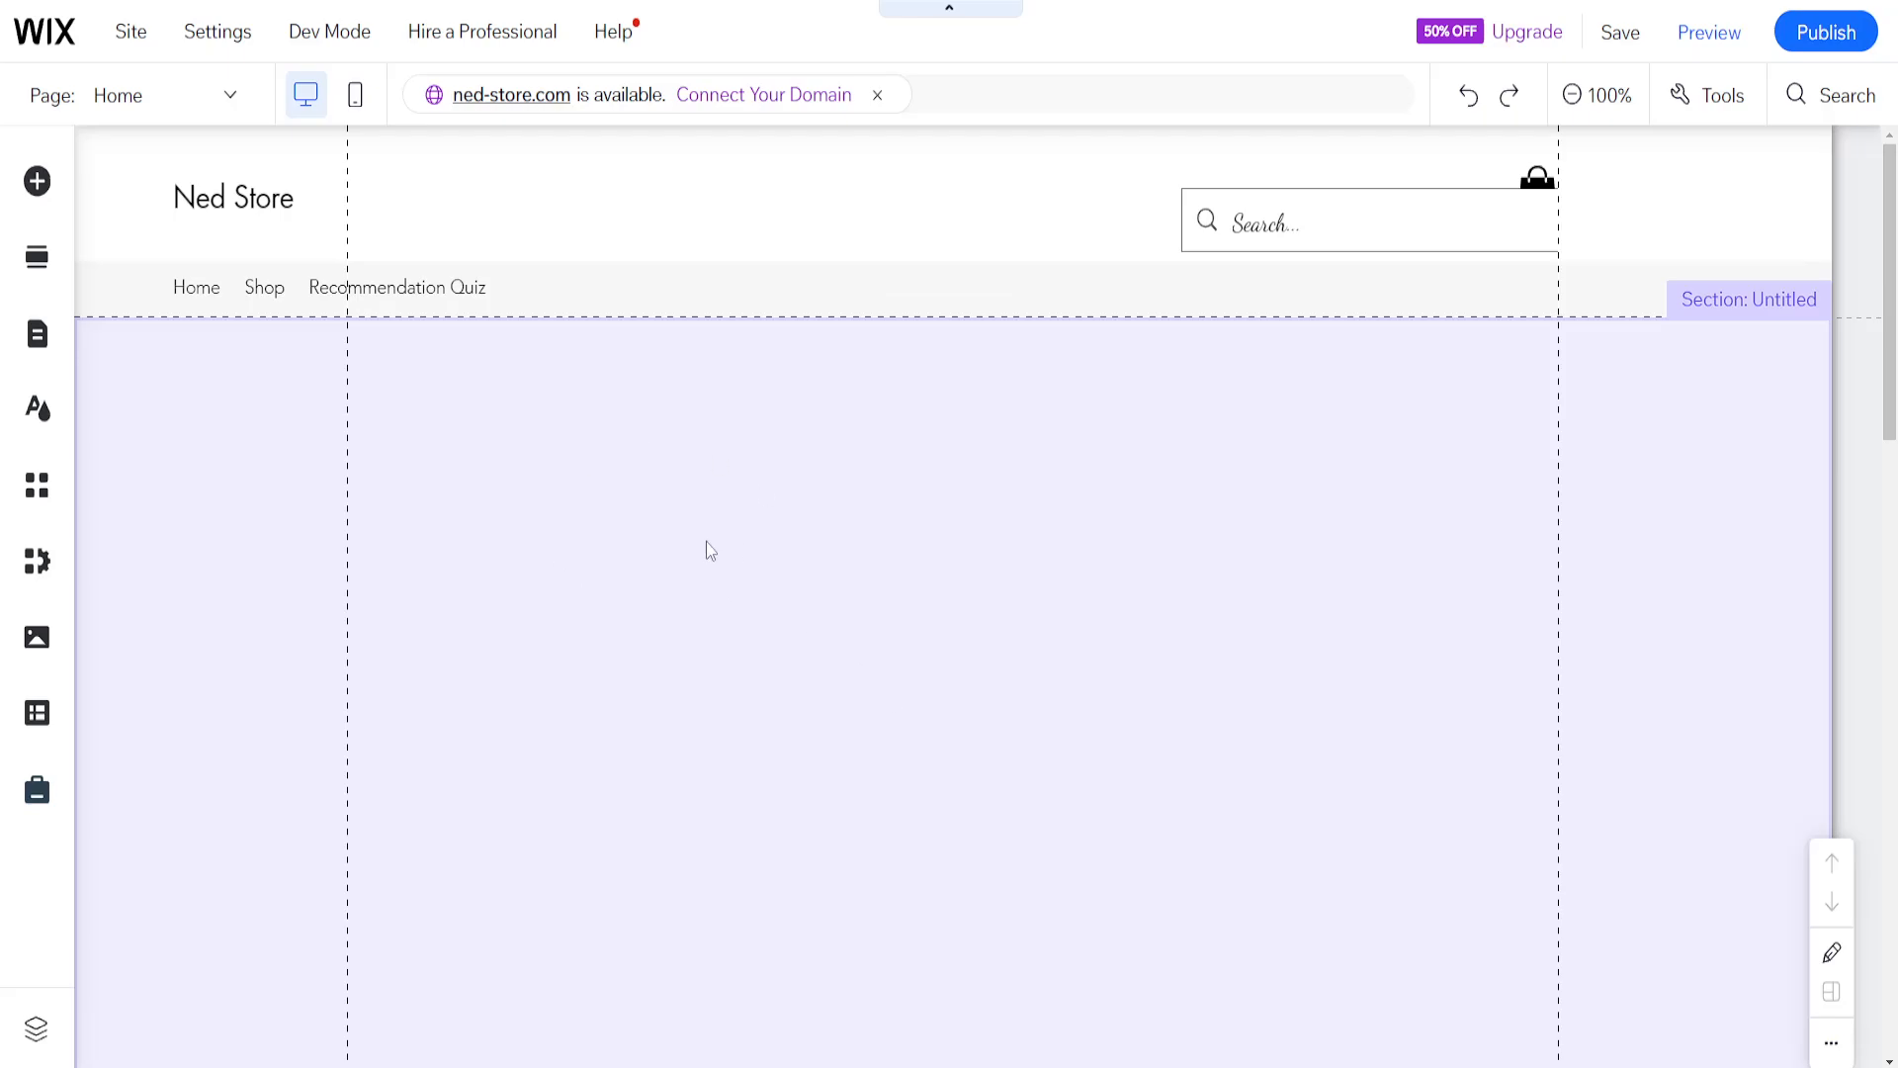
mouse_move(975, 327)
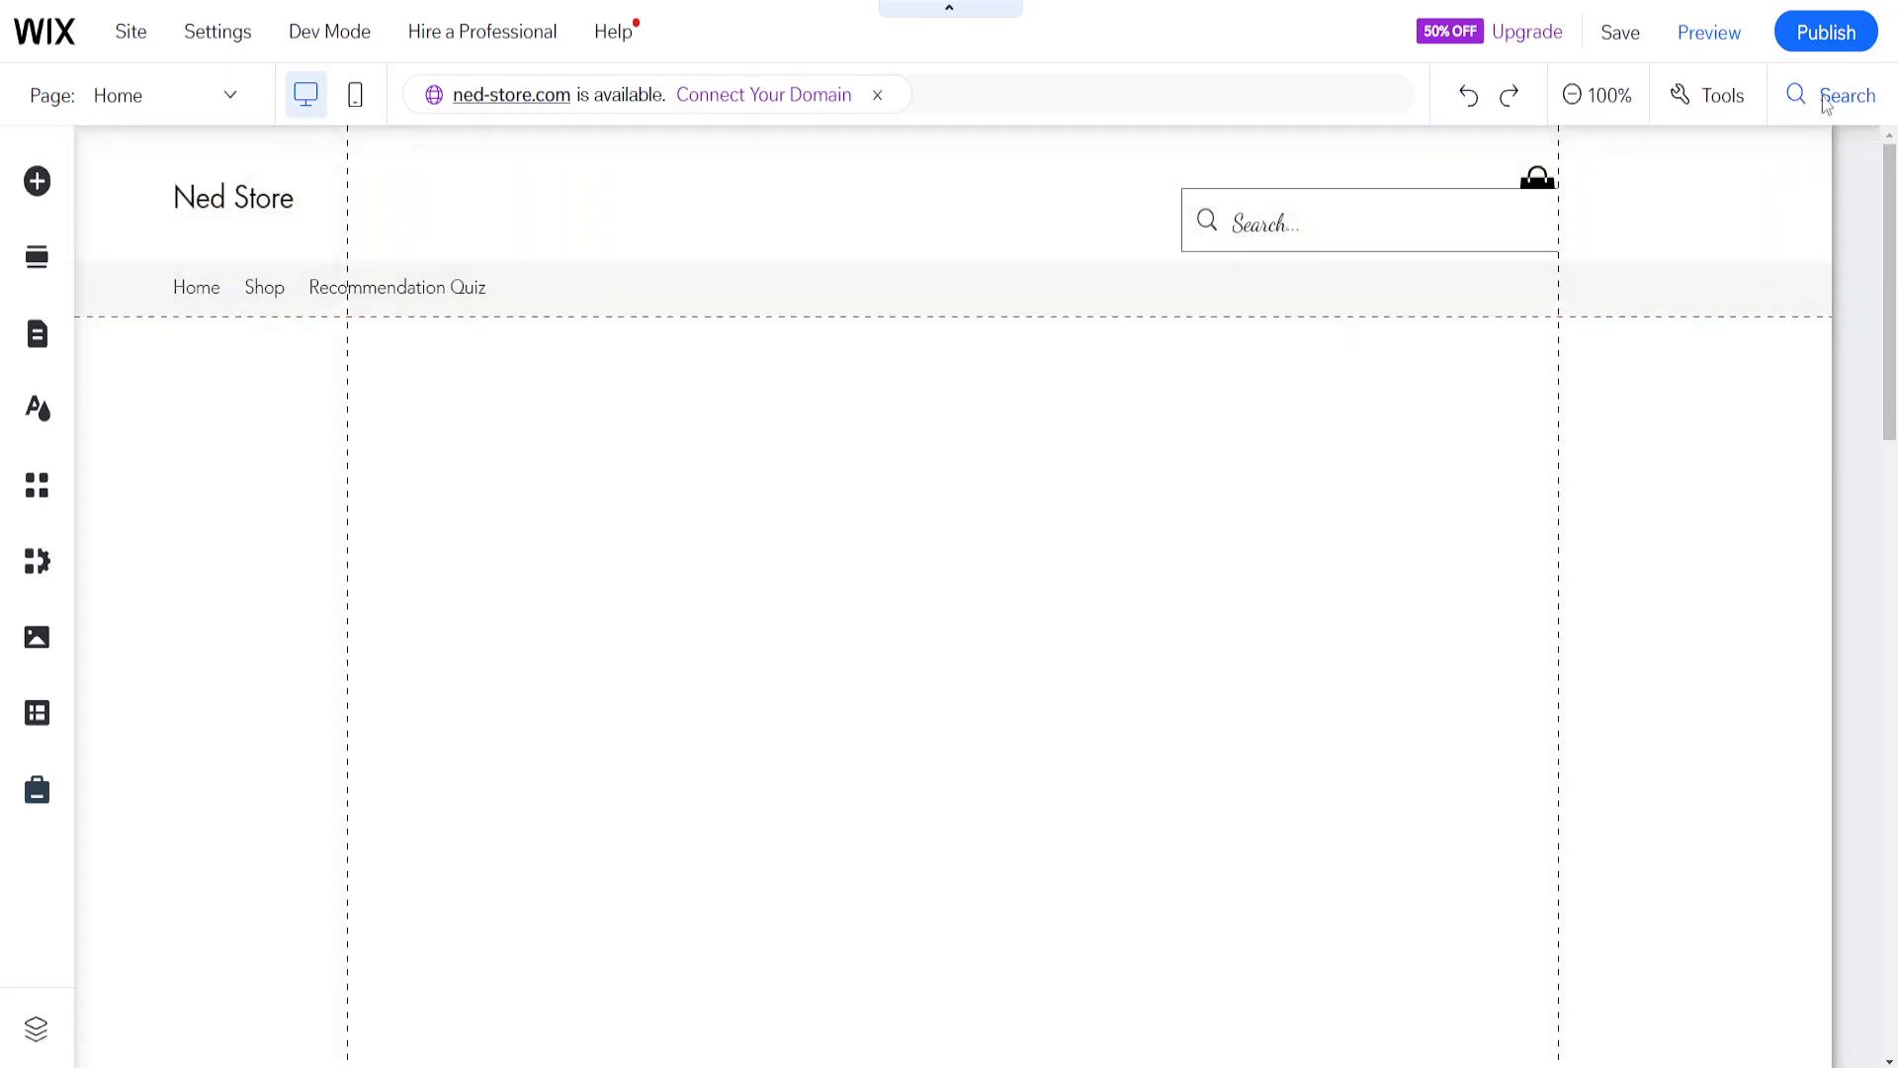
- Search 'shiprocket', open the Shiprocket app page, and start adding it to the site
text(shiprocket)
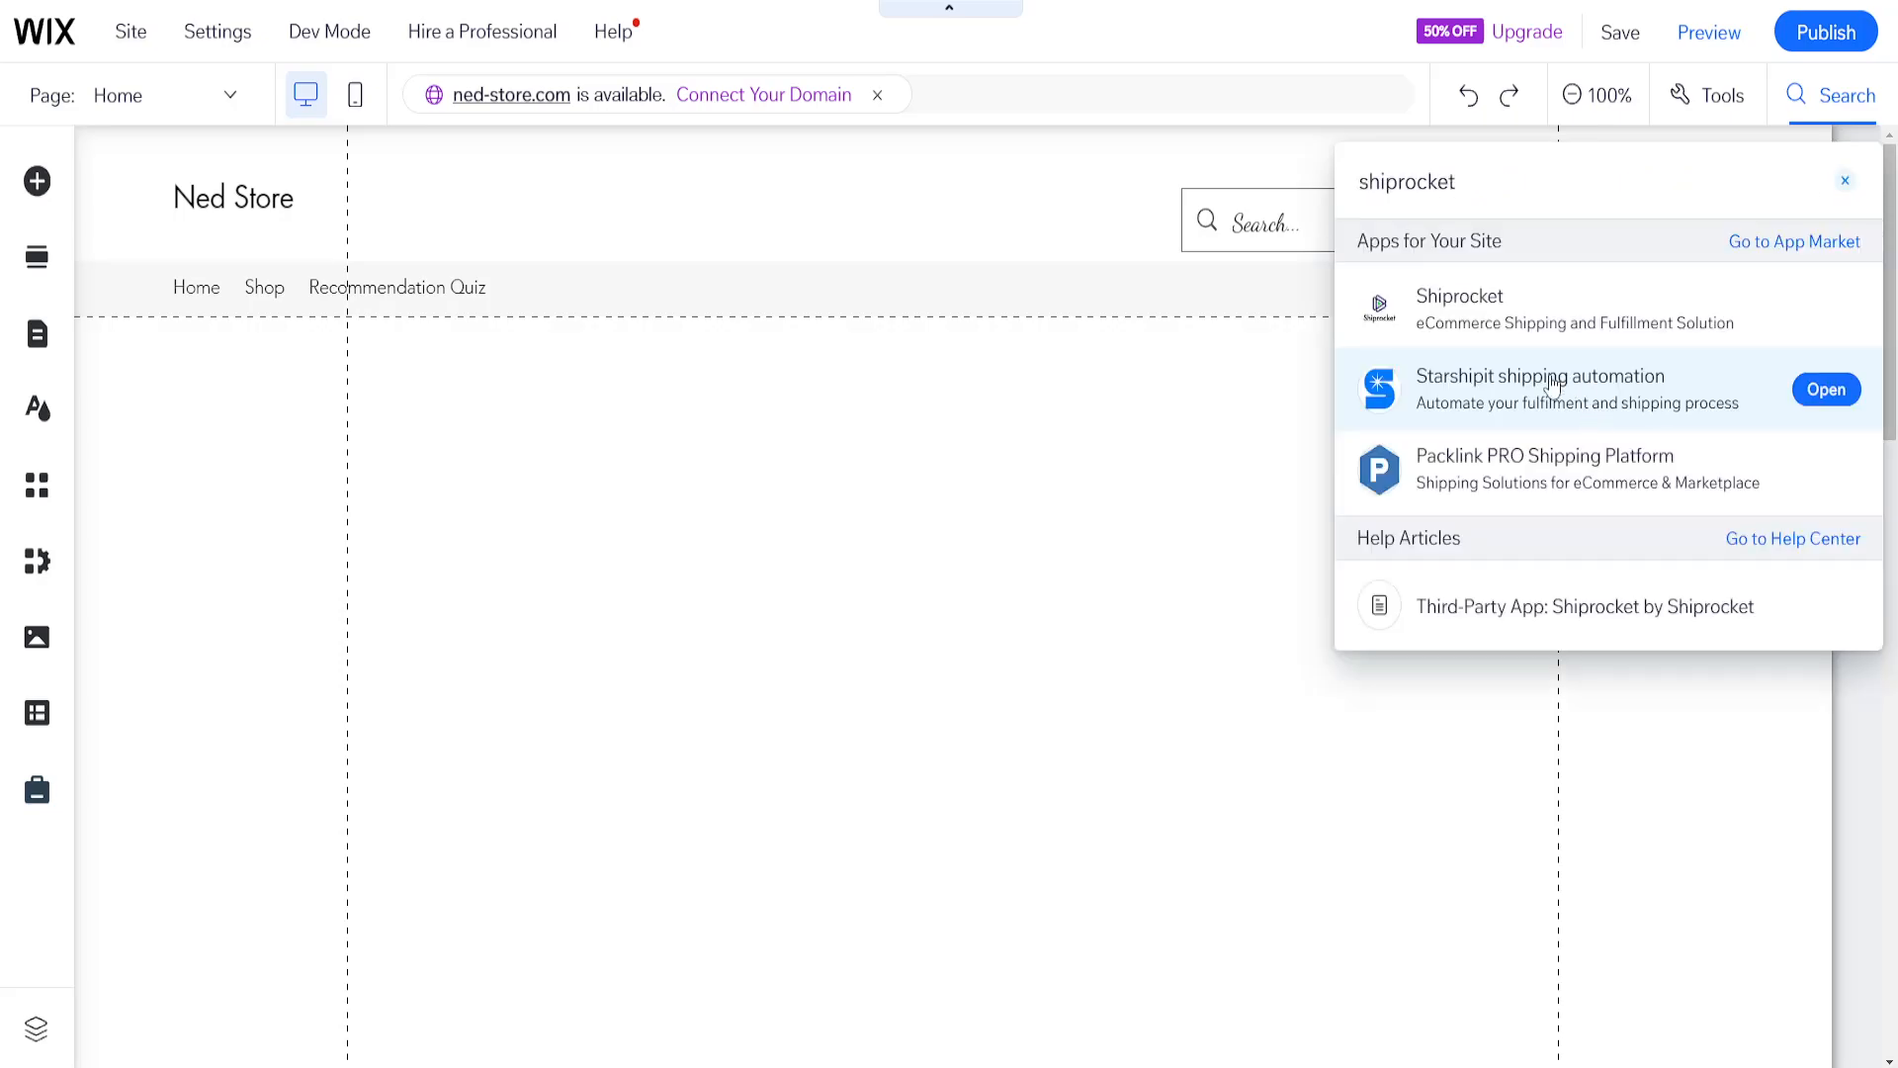
mouse_move(1452, 337)
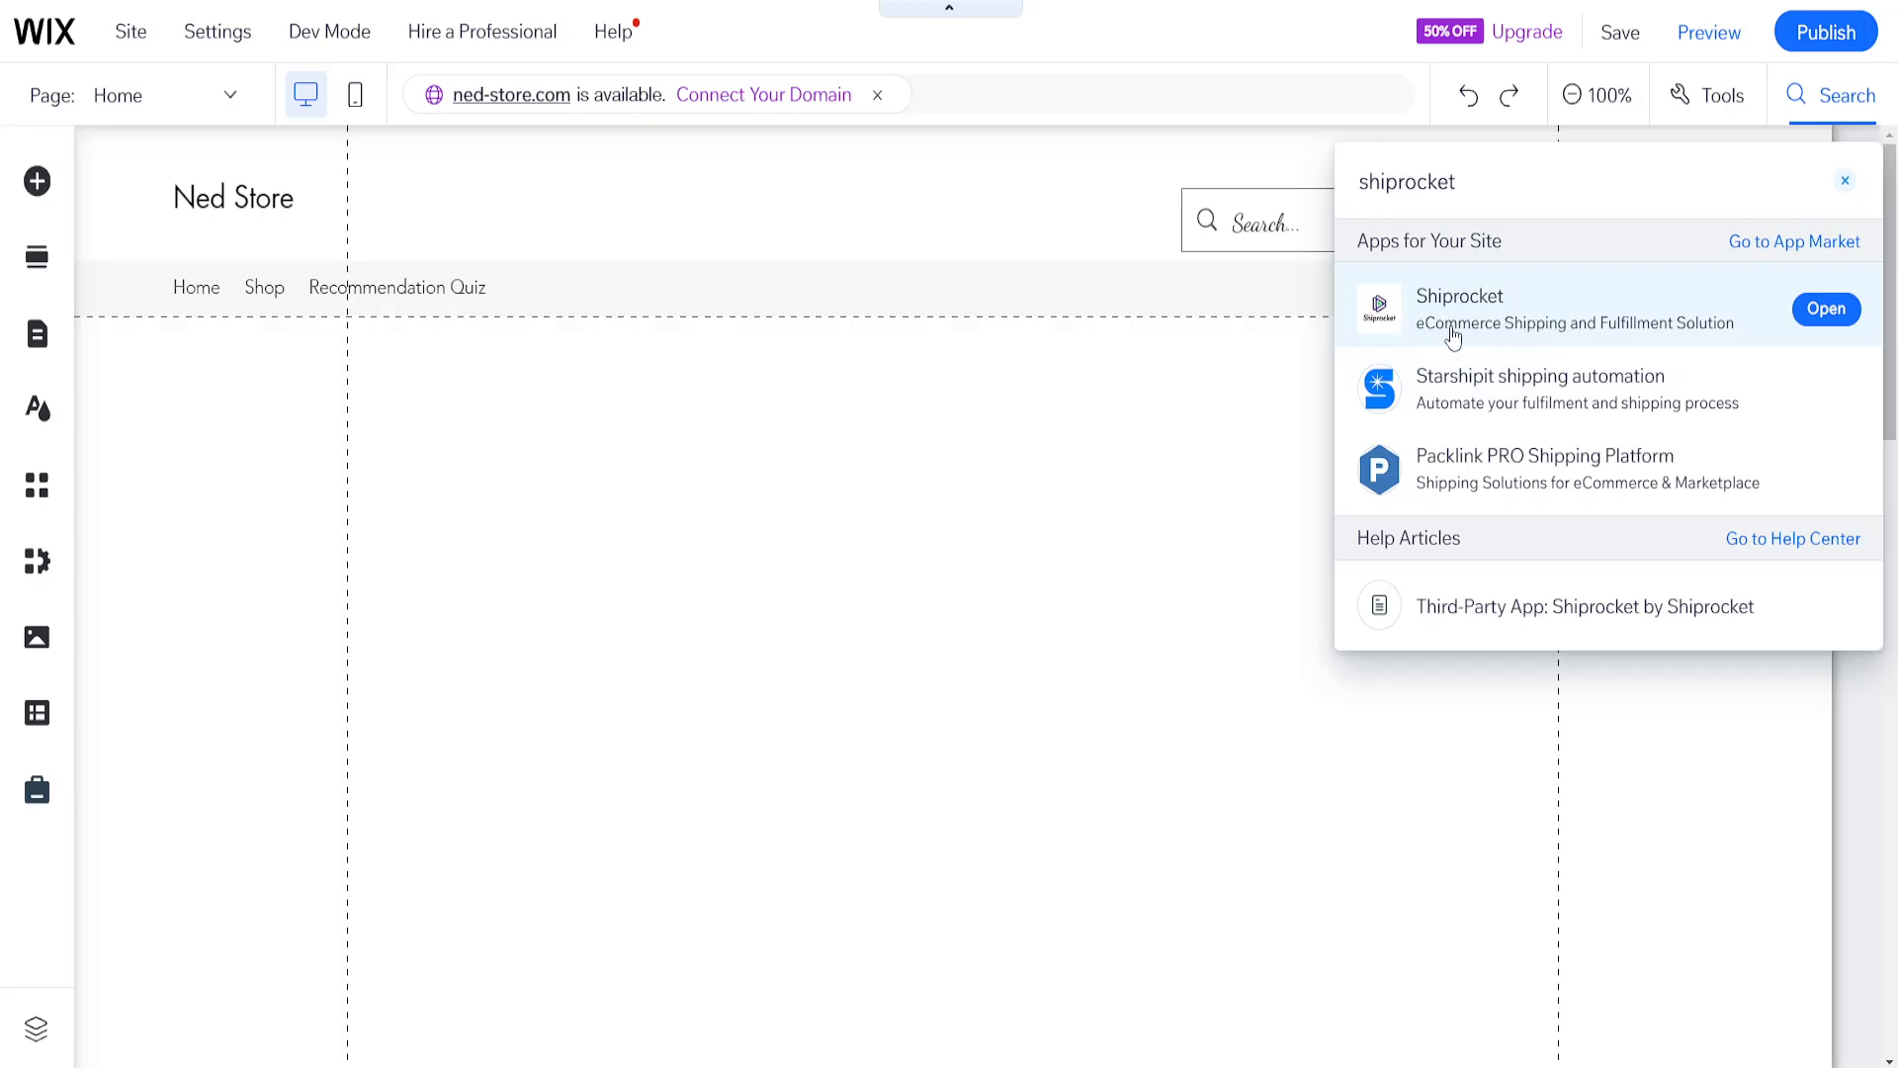
mouse_move(1792, 324)
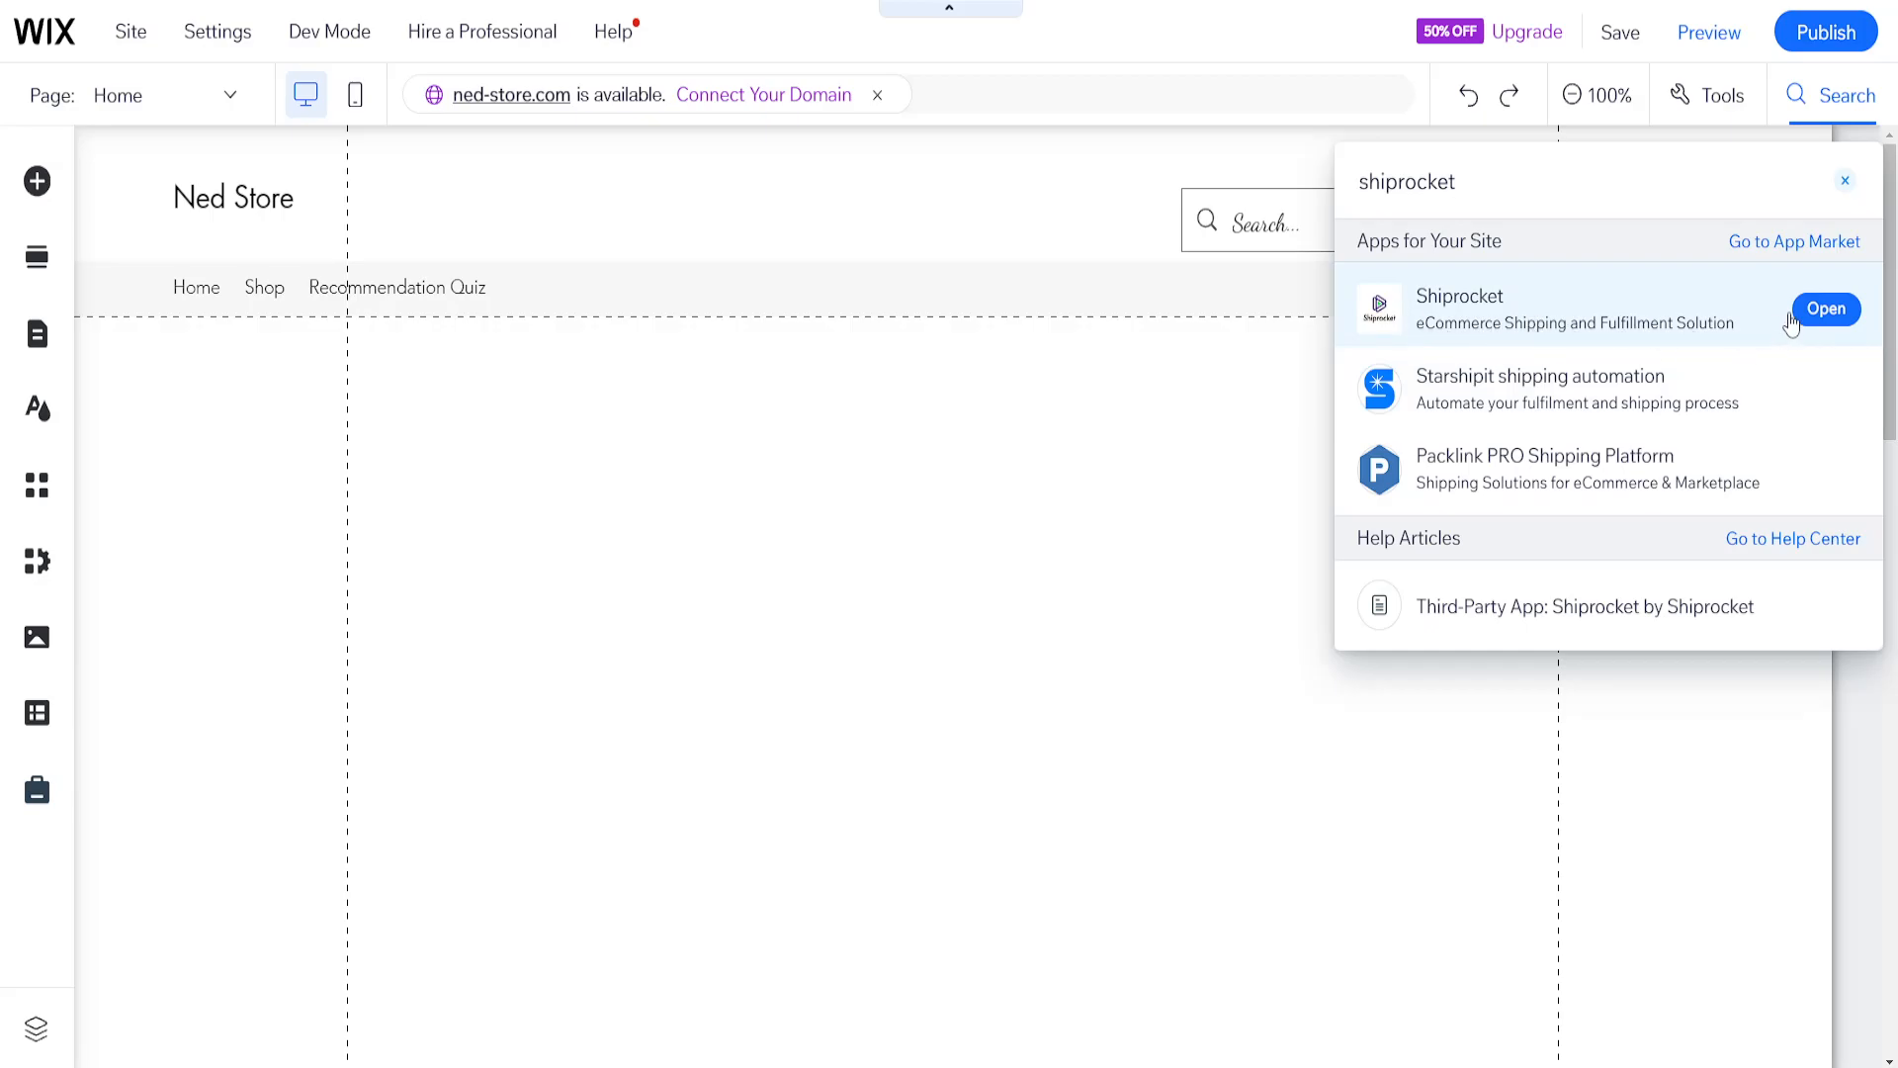
click(1827, 308)
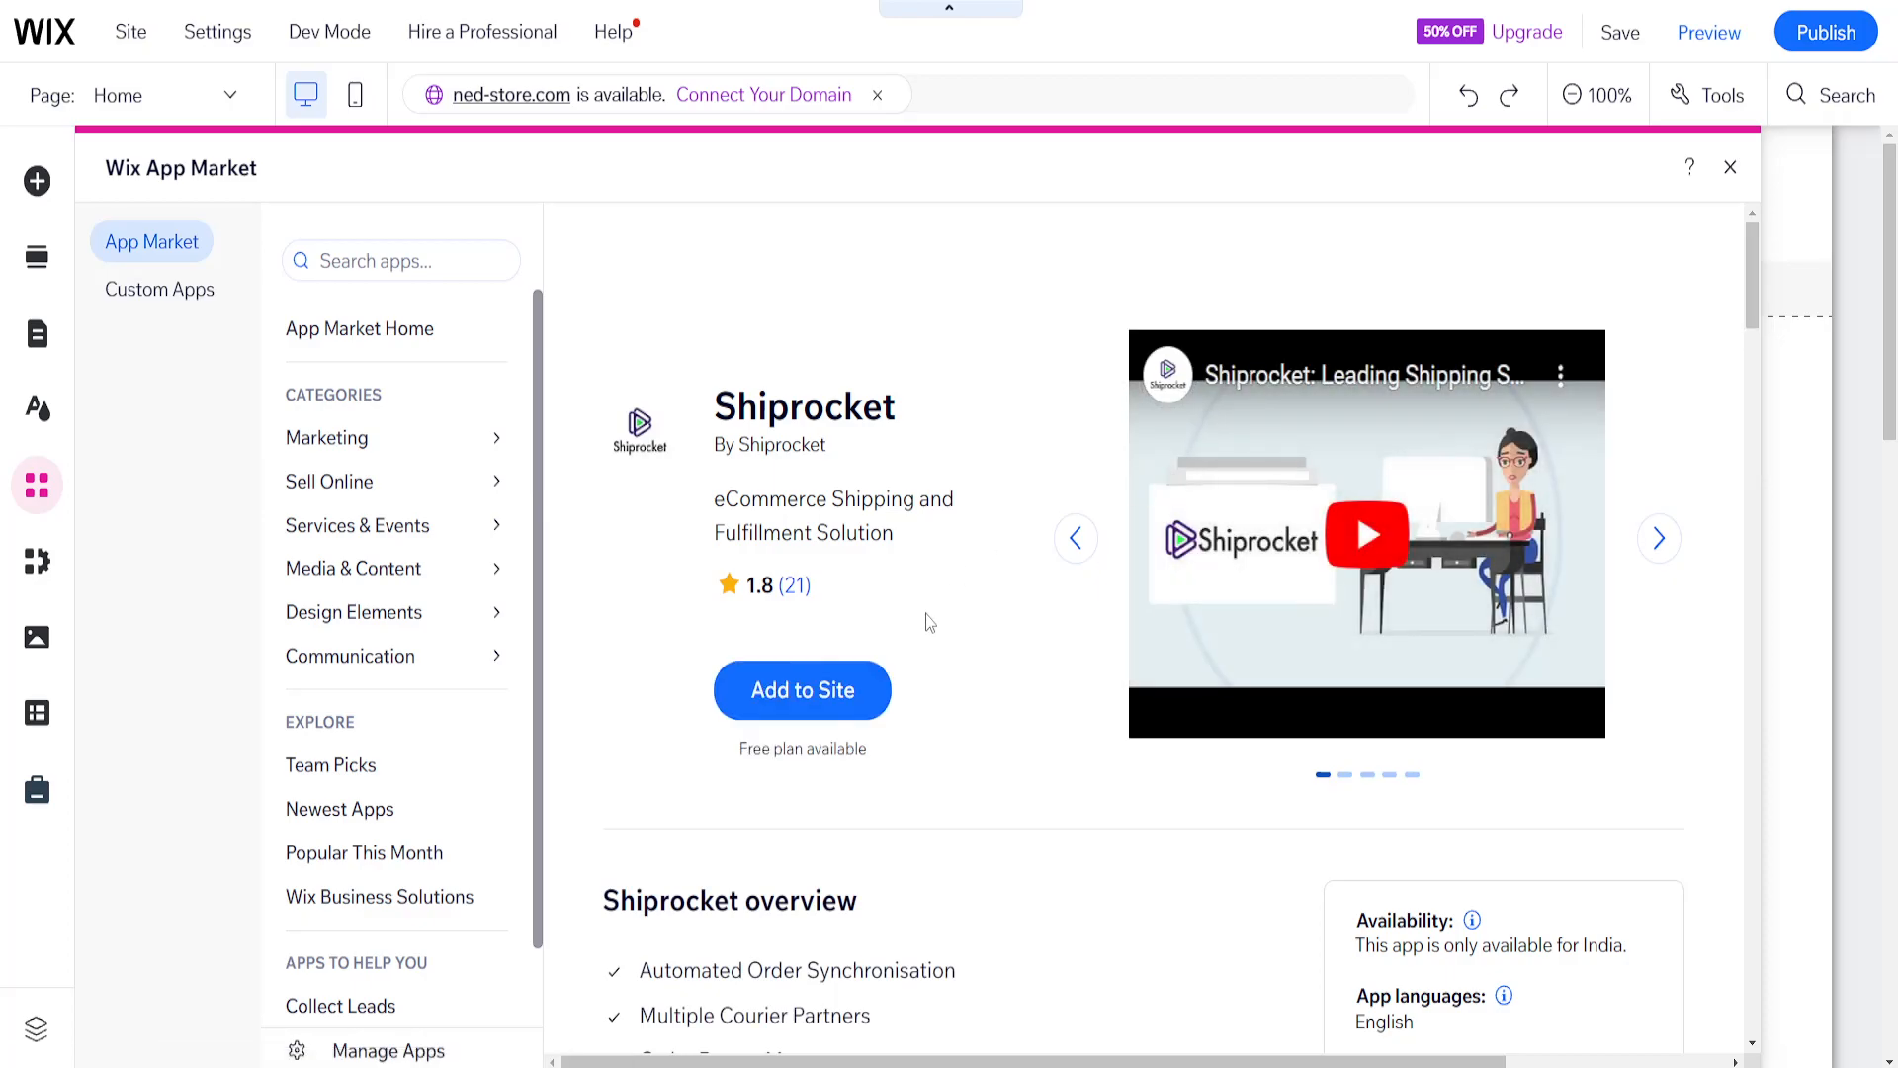
mouse_move(802, 691)
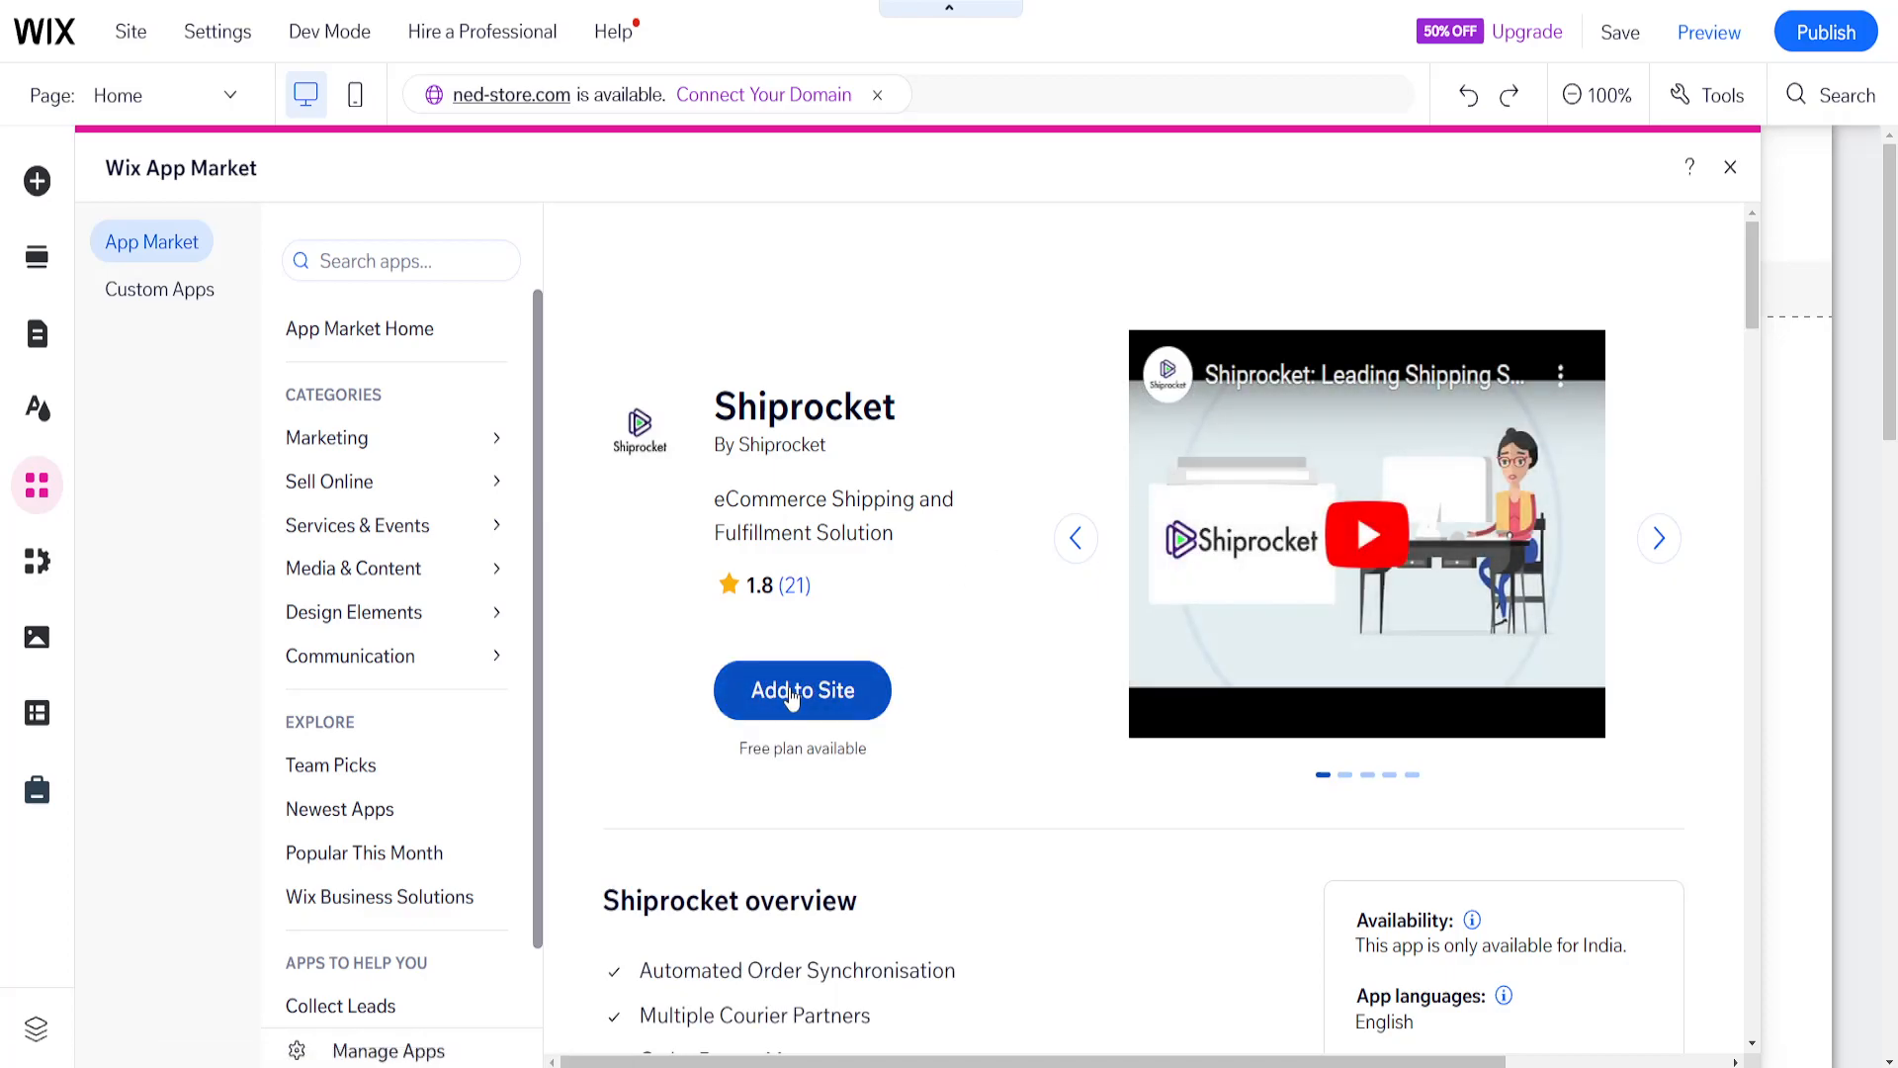
click(802, 690)
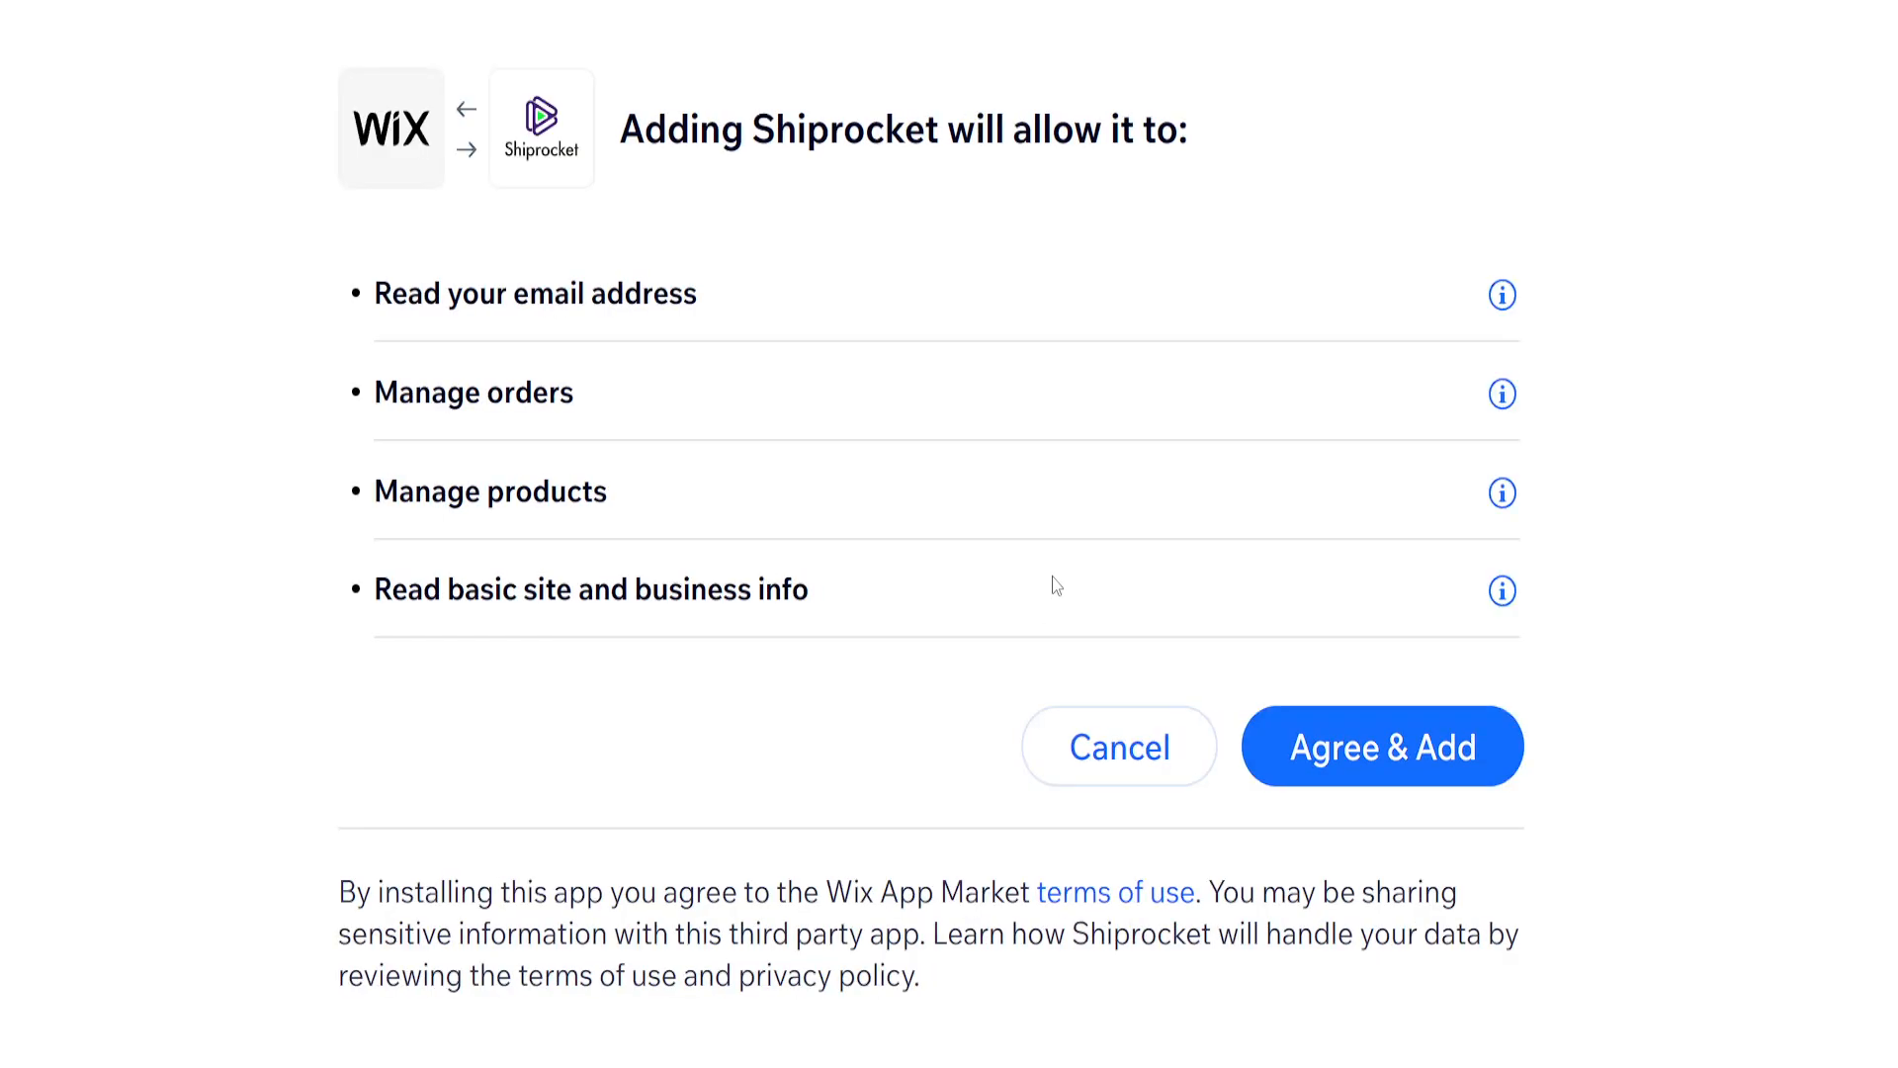
mouse_move(1381, 745)
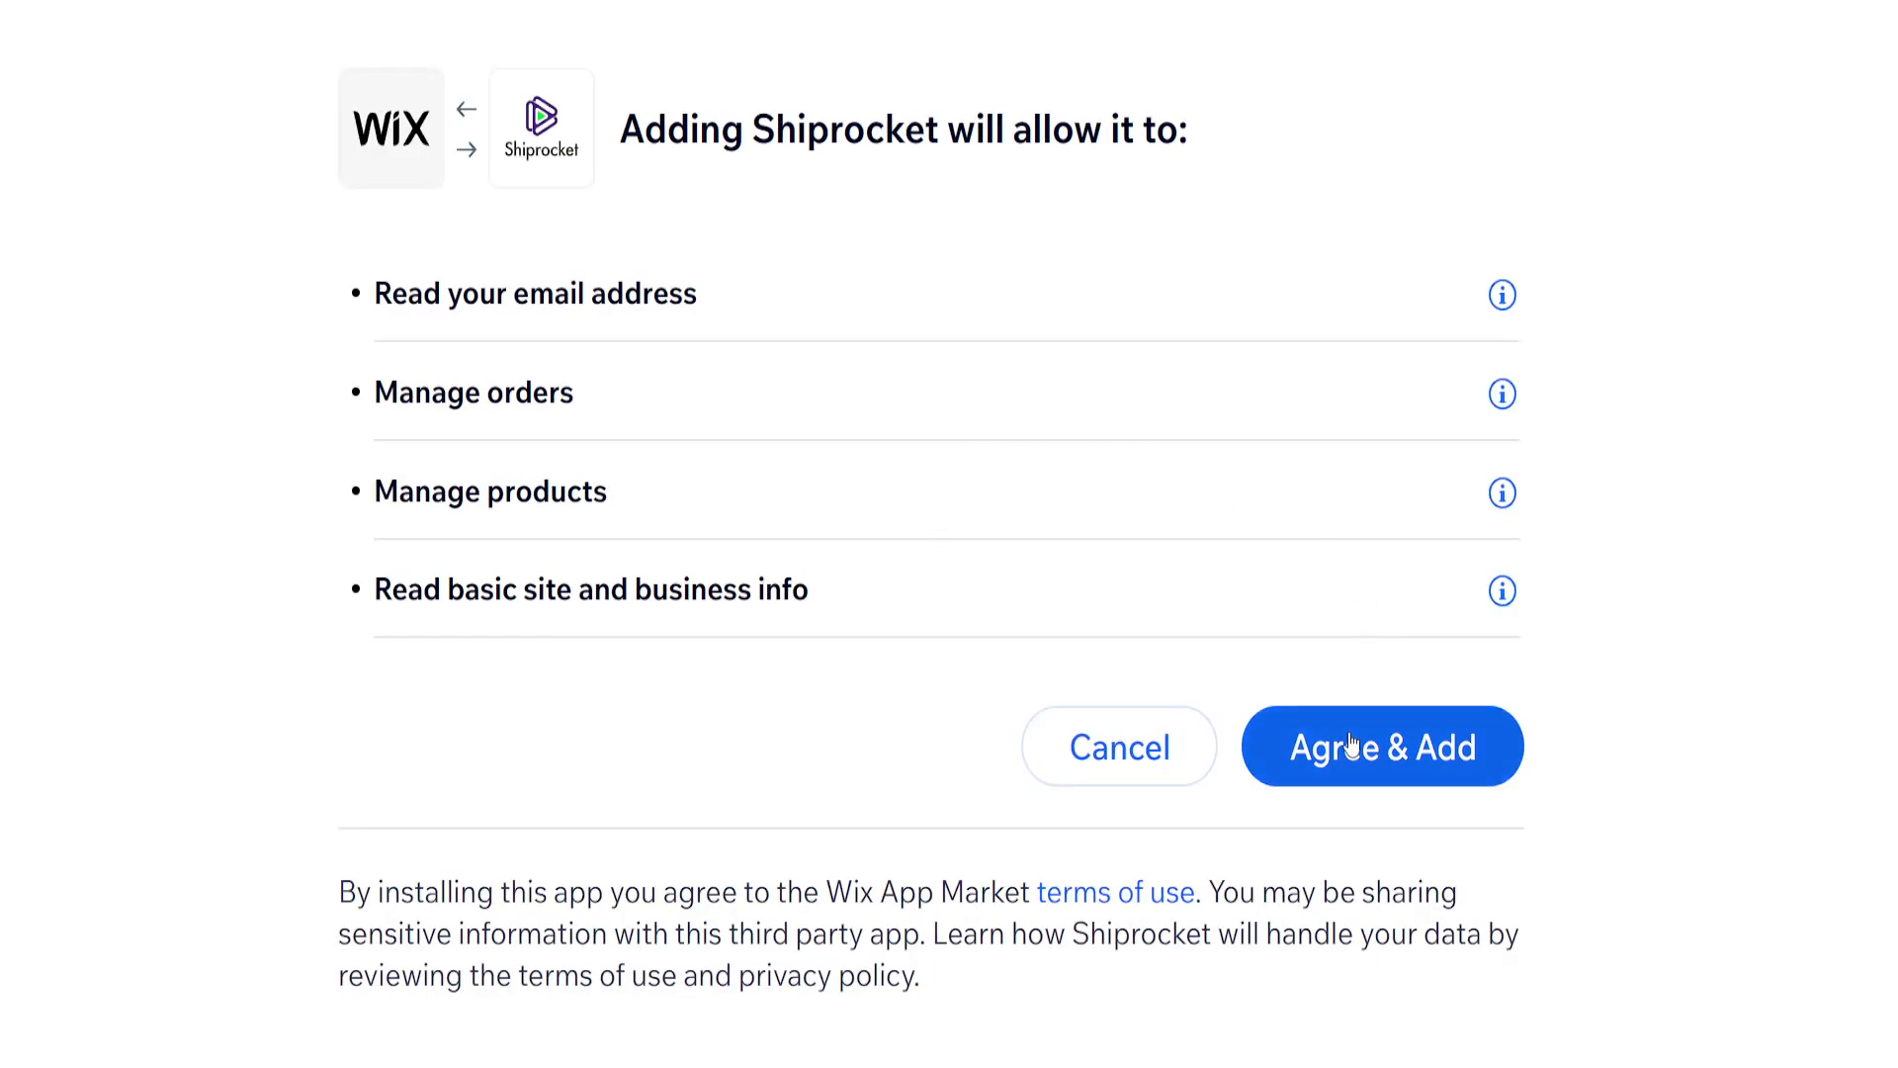
- Accept Shiprocket's requested permissions with Agree & Add so installation begins
click(1381, 746)
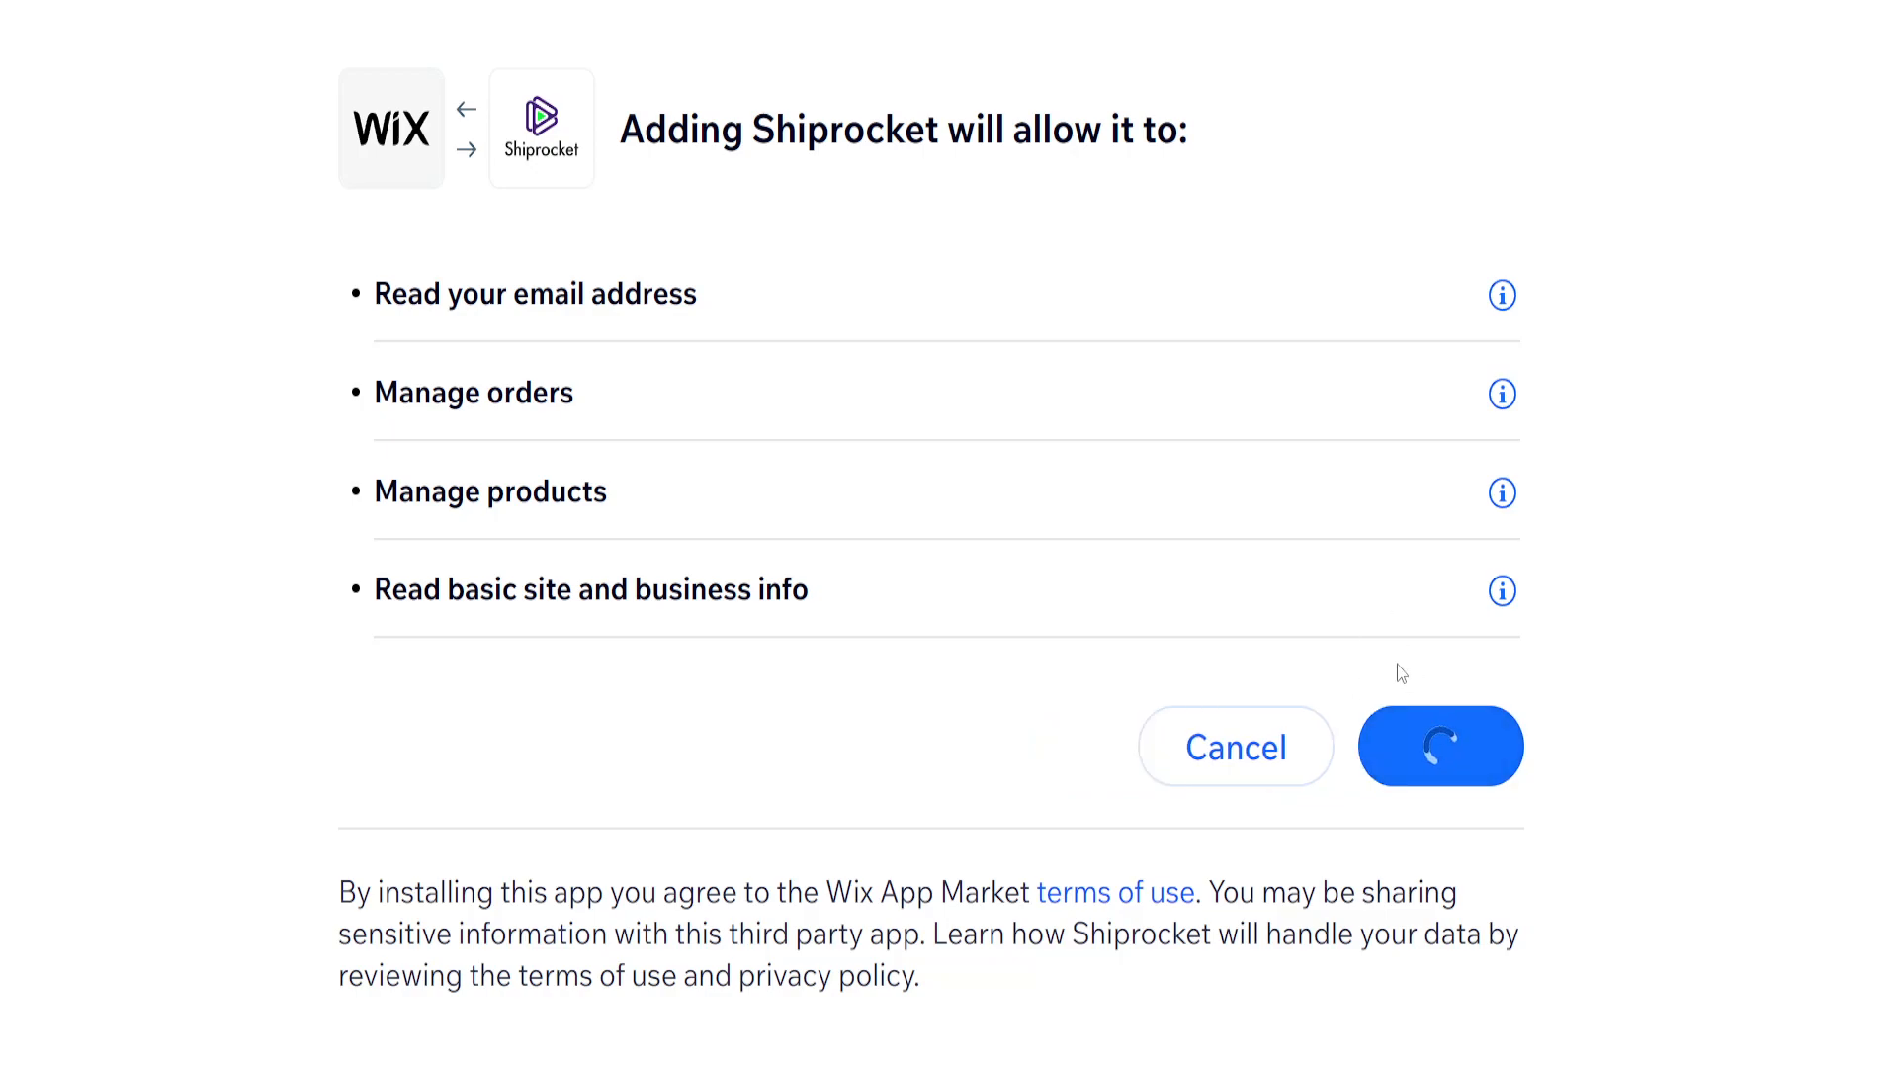
click(1440, 746)
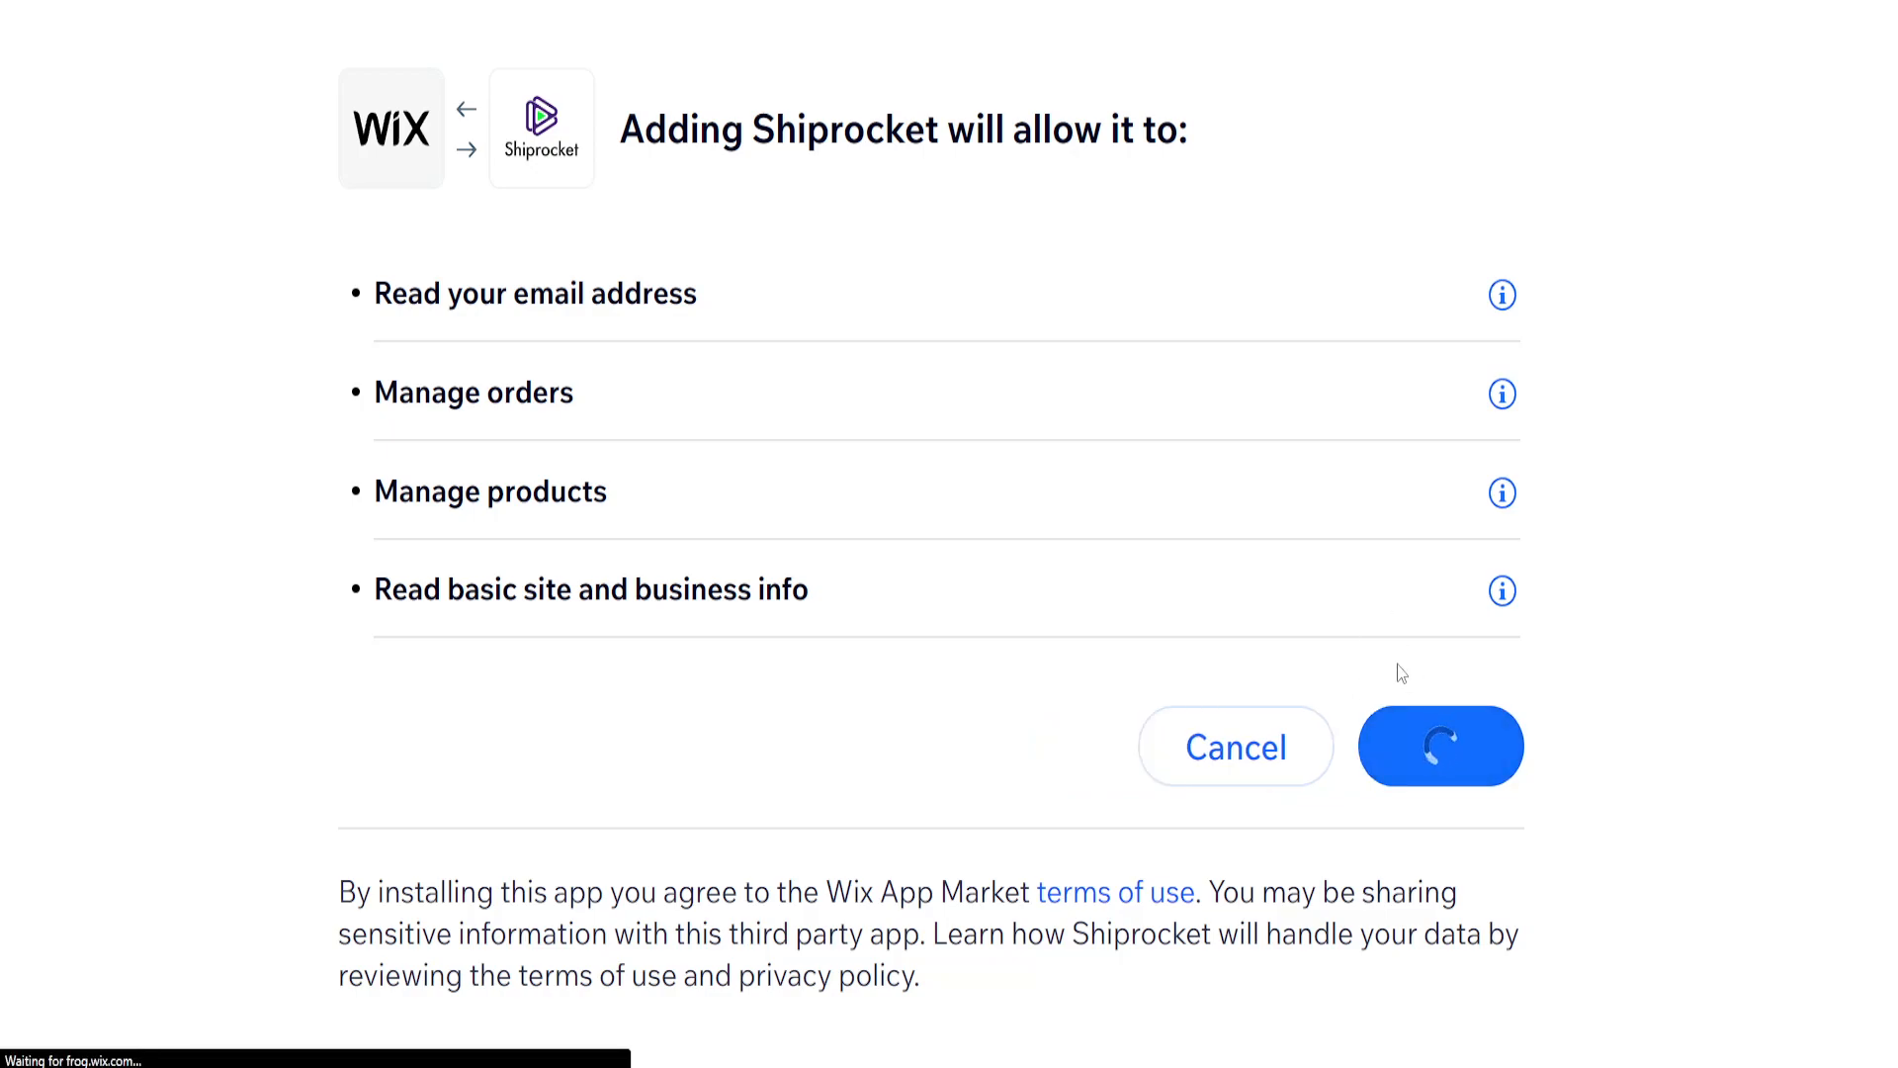
mouse_move(1398, 654)
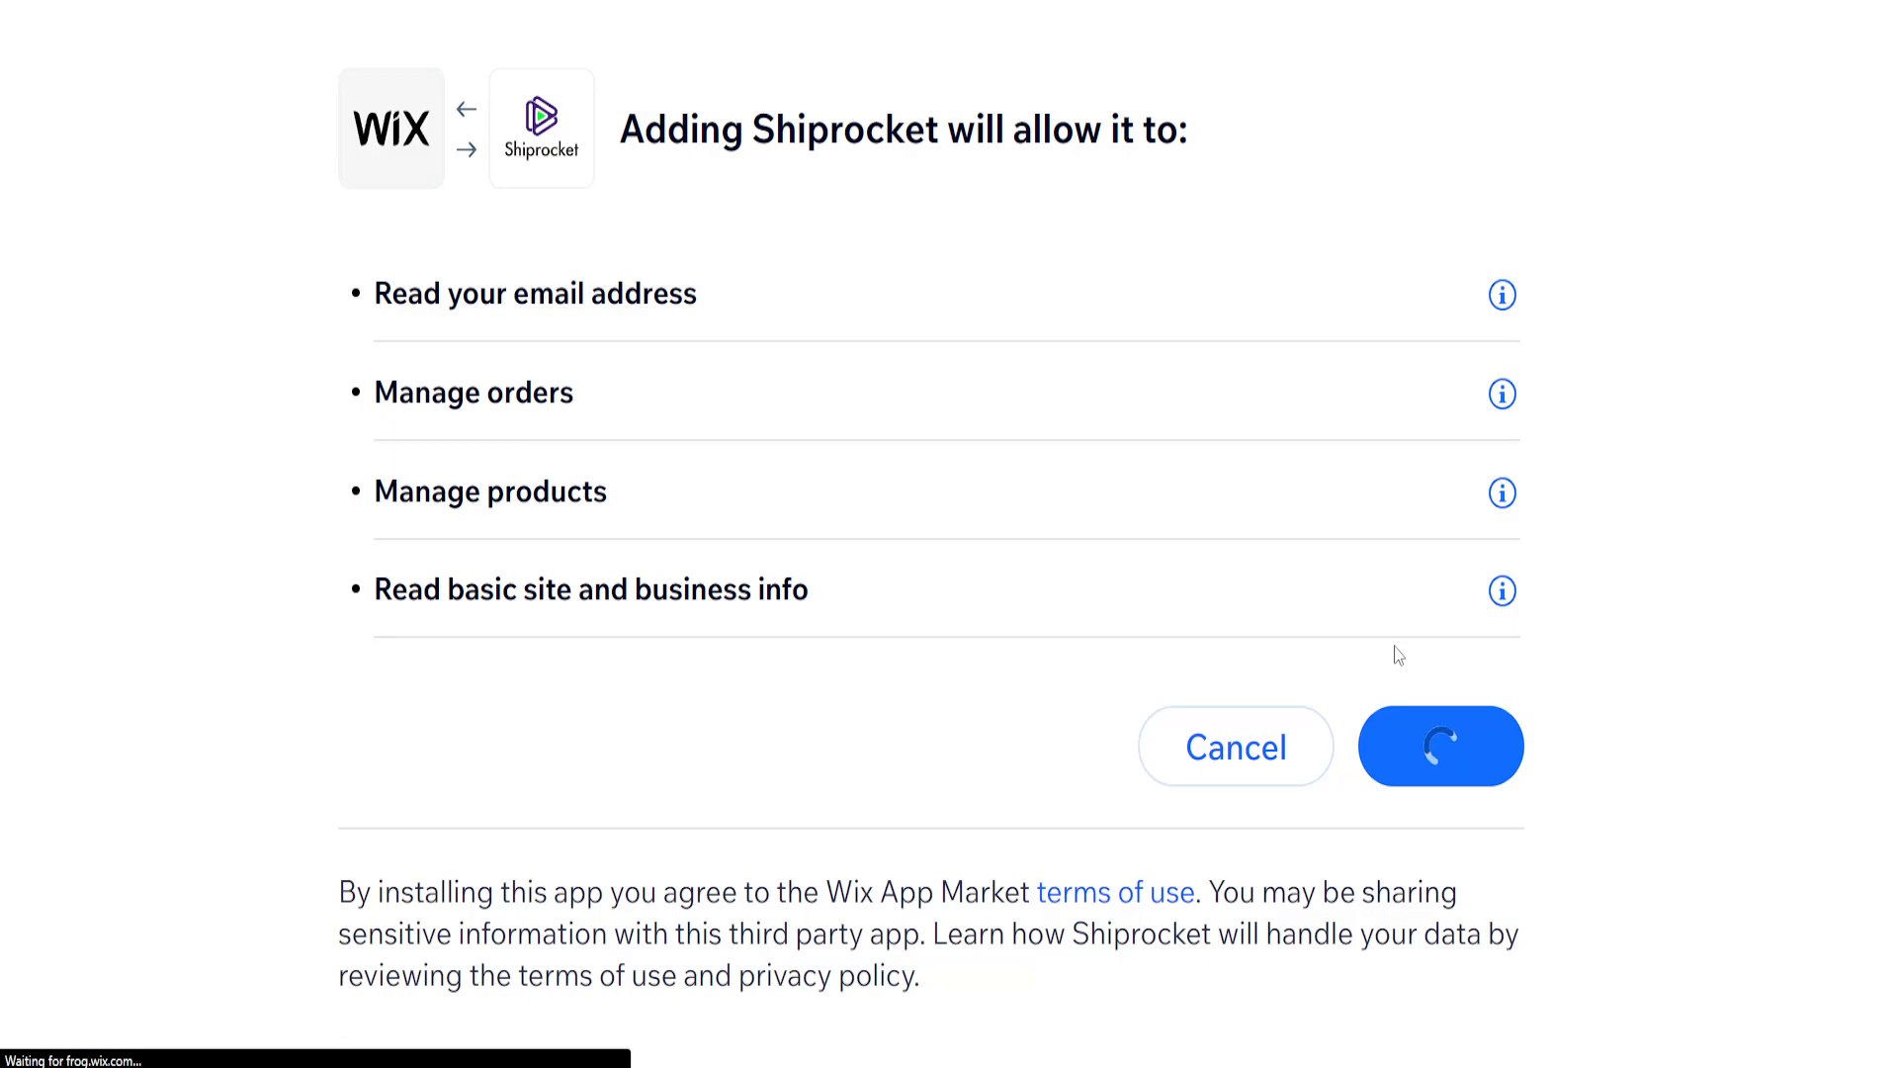
click(1440, 745)
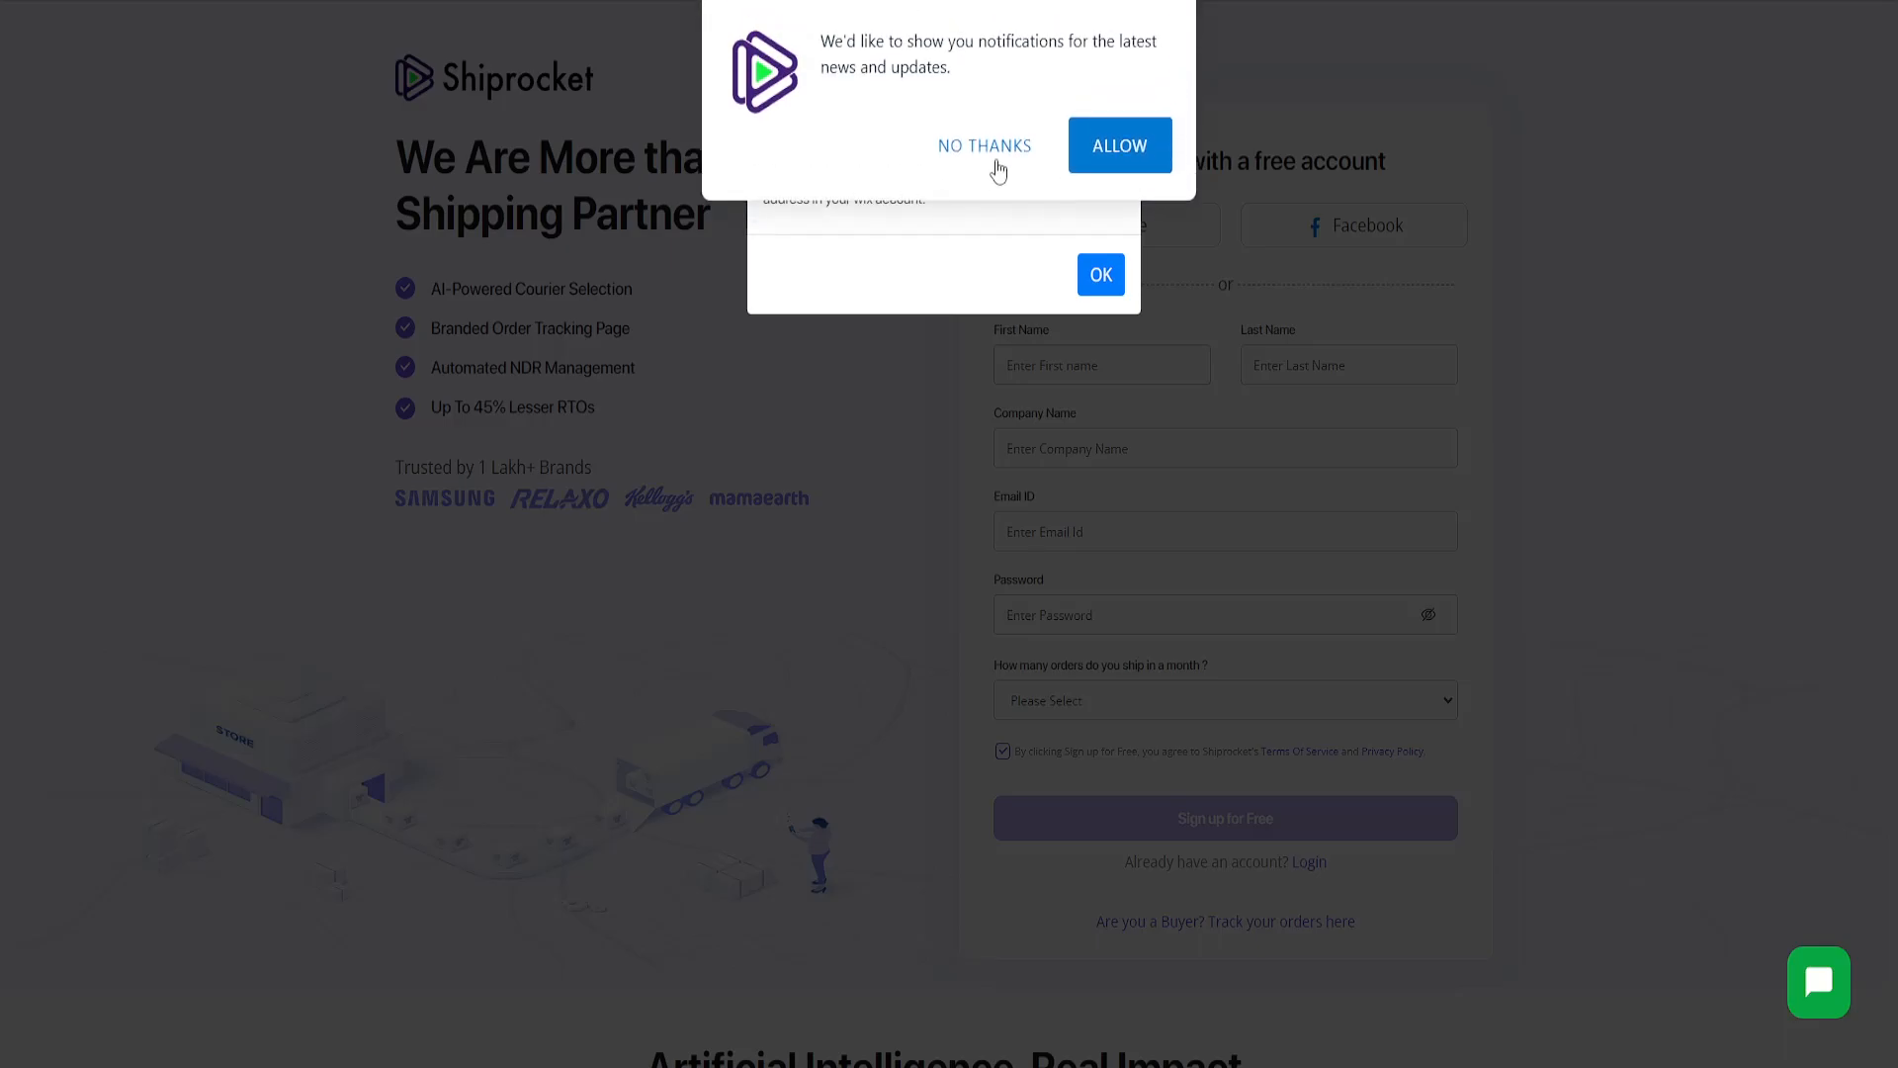
- Decline Shiprocket's news notifications prompt
click(984, 146)
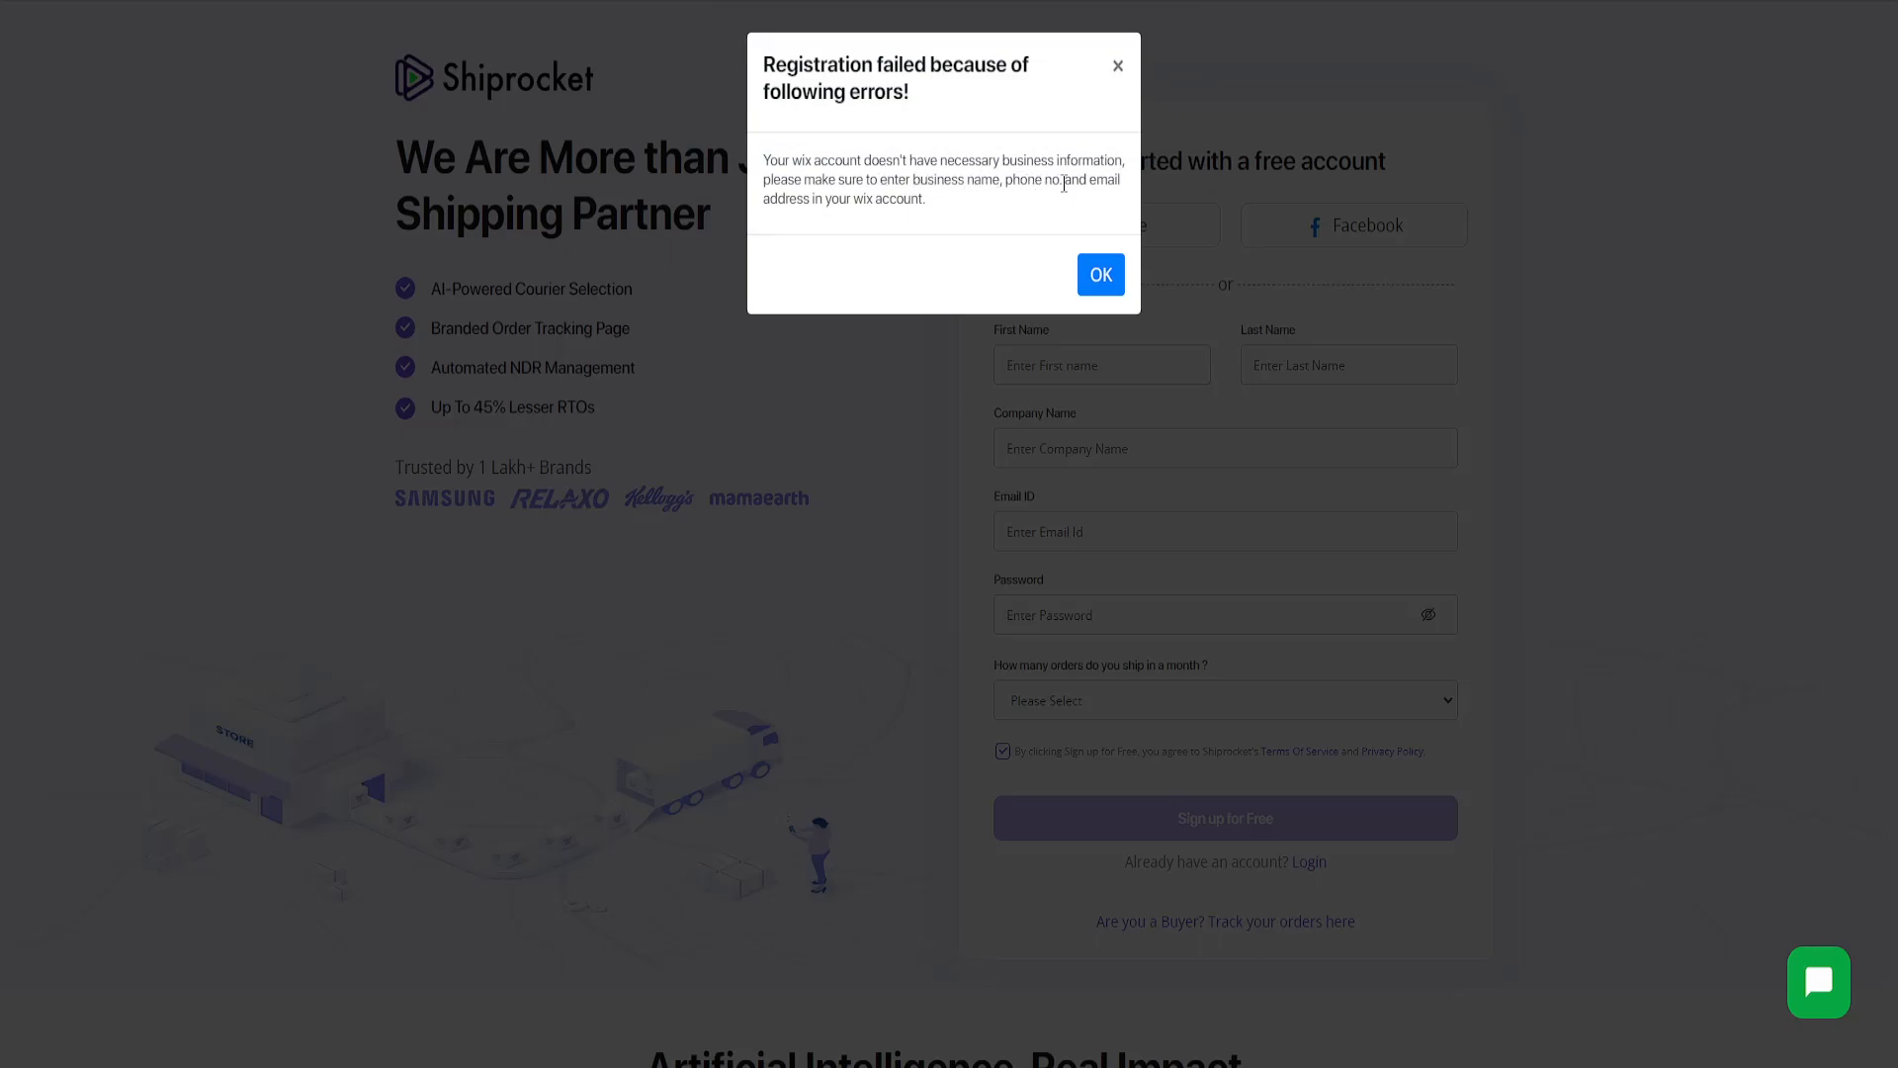
mouse_move(1118, 85)
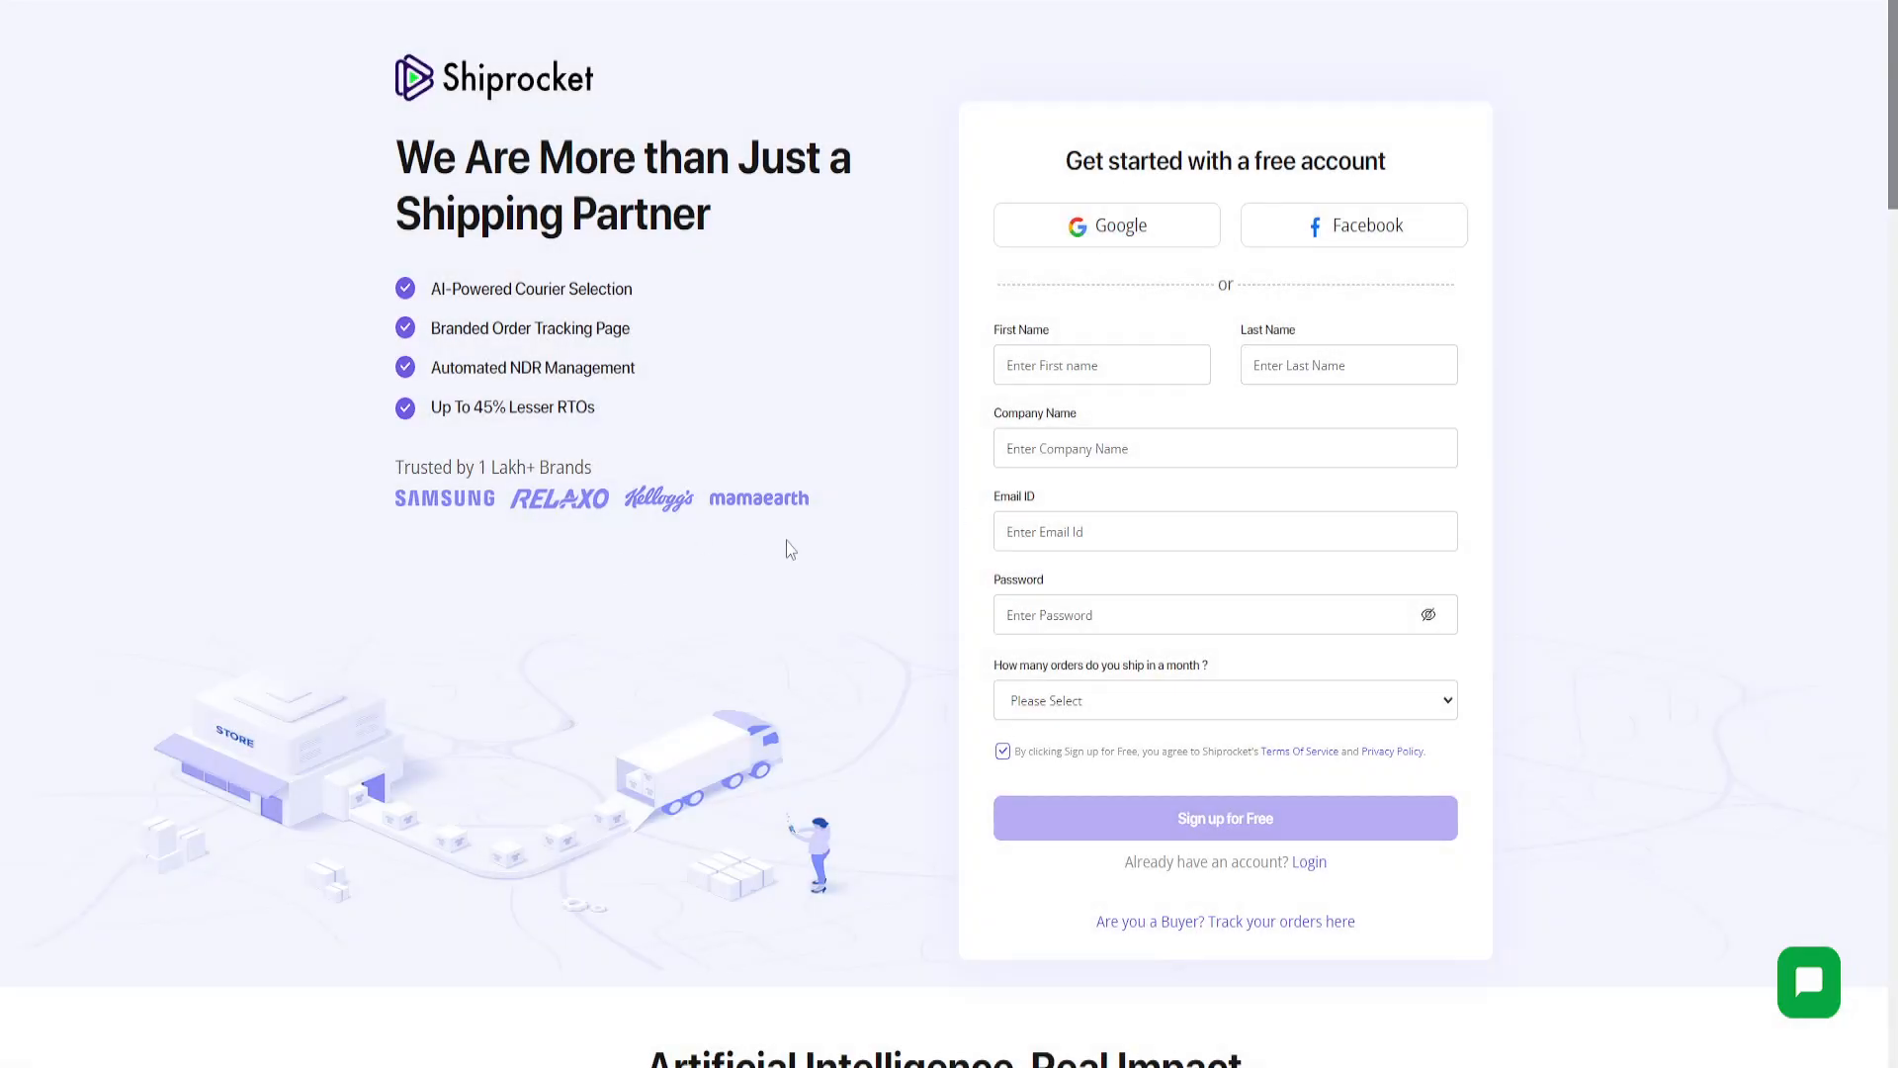
mouse_move(1180, 237)
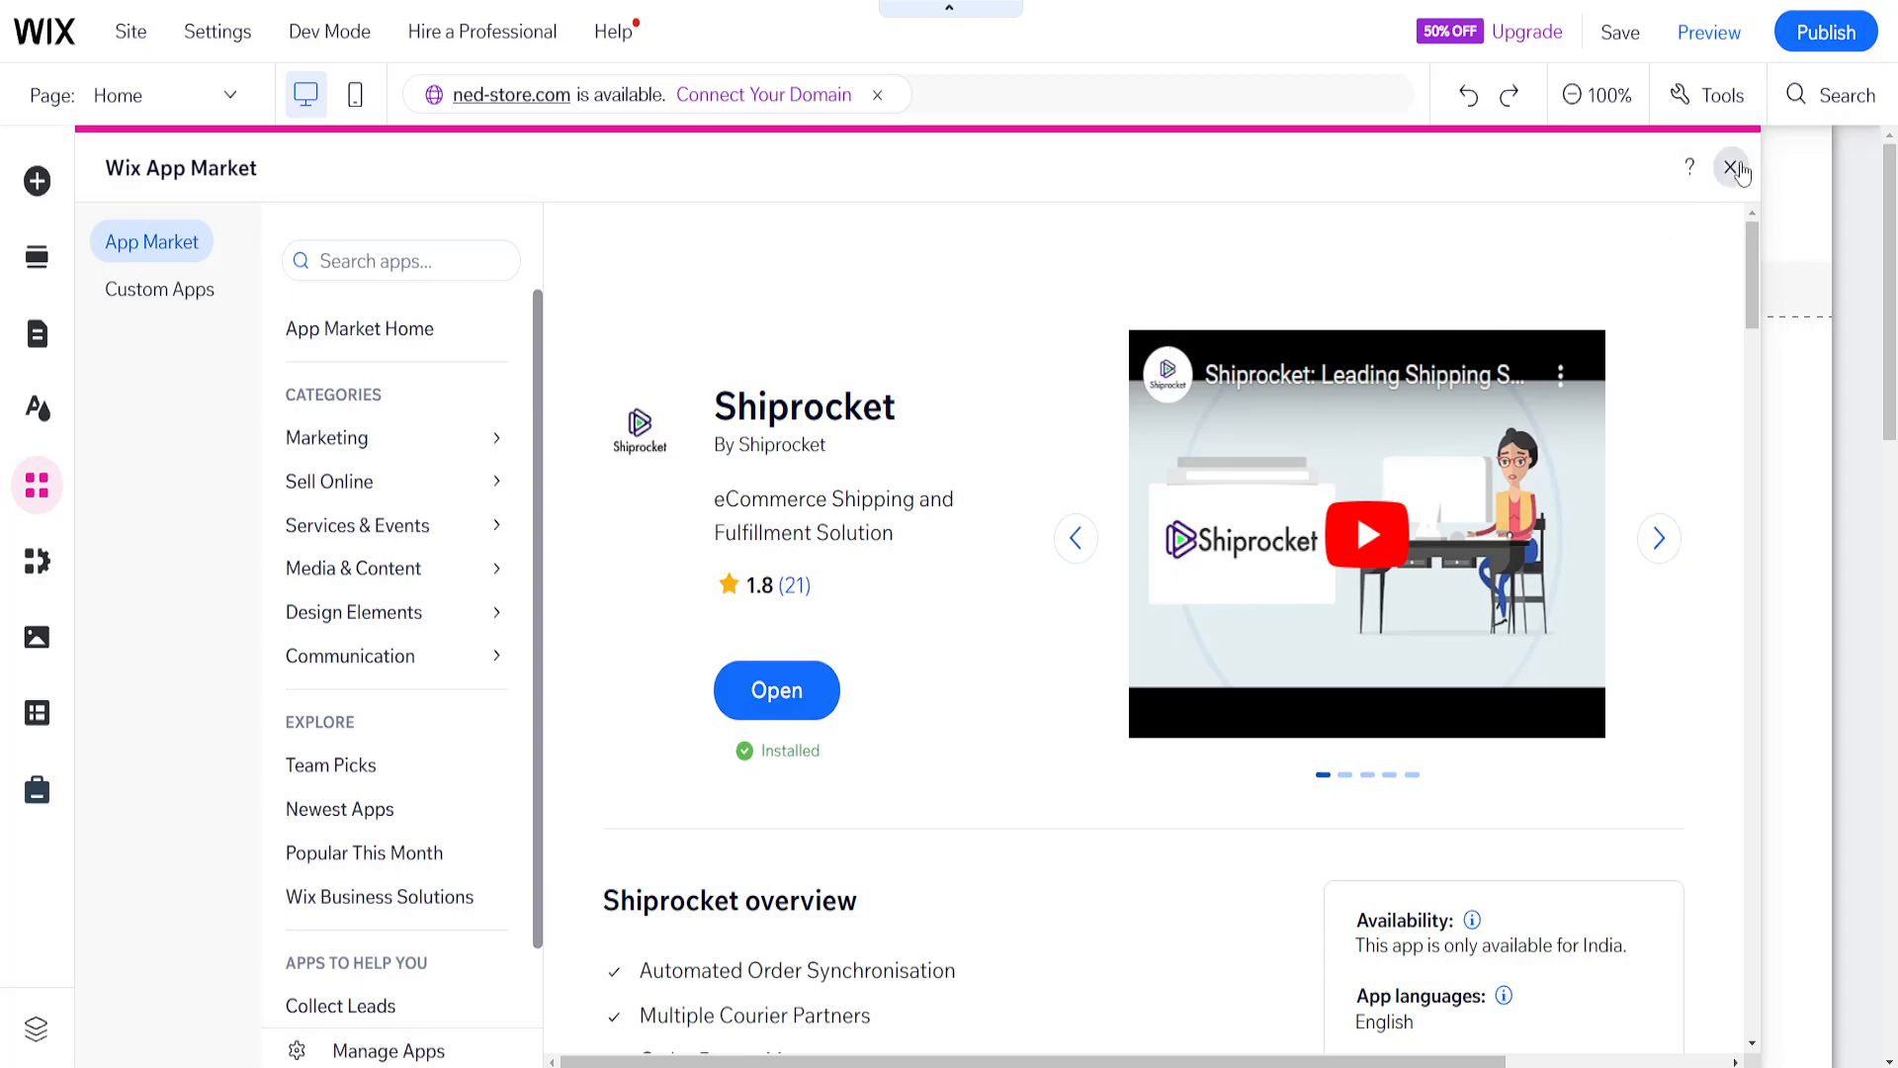
- Close the Wix App Market panel to return to the Ned Store home page
click(1733, 167)
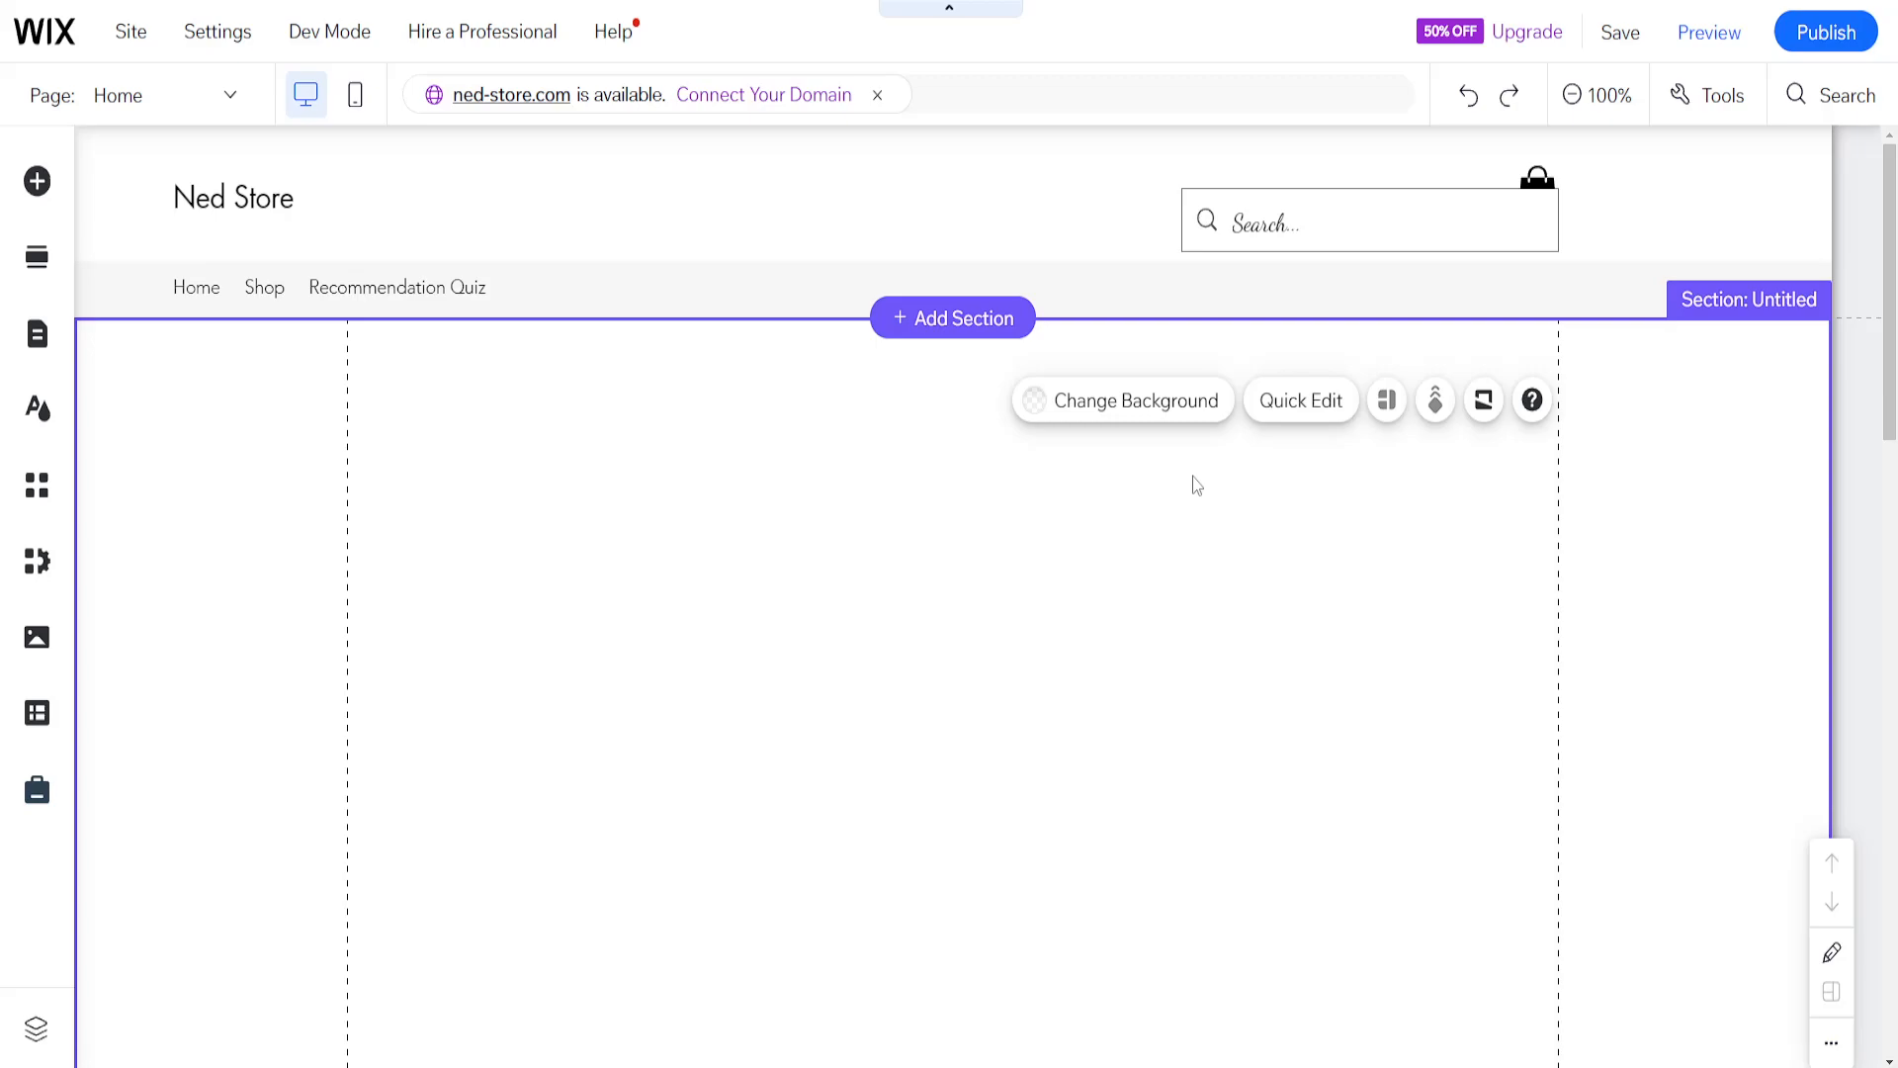
mouse_move(1646, 573)
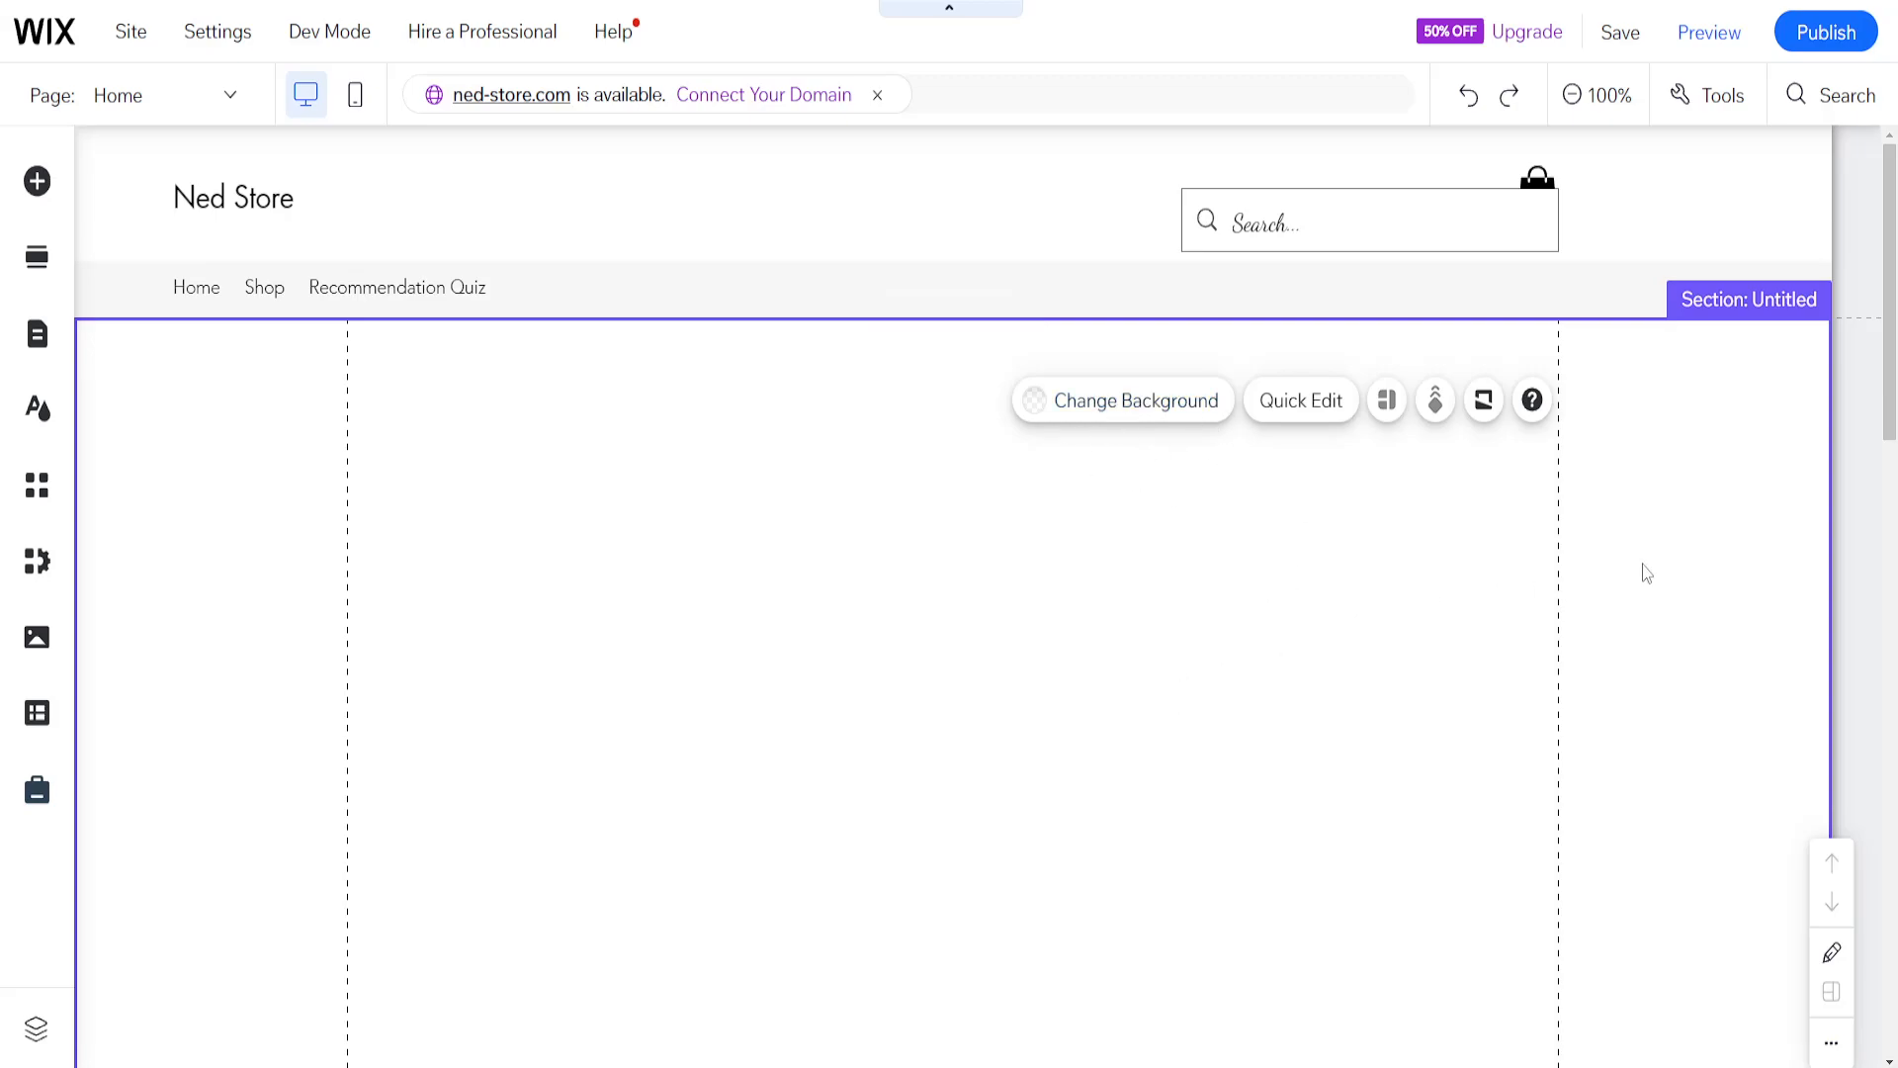
mouse_move(1026, 560)
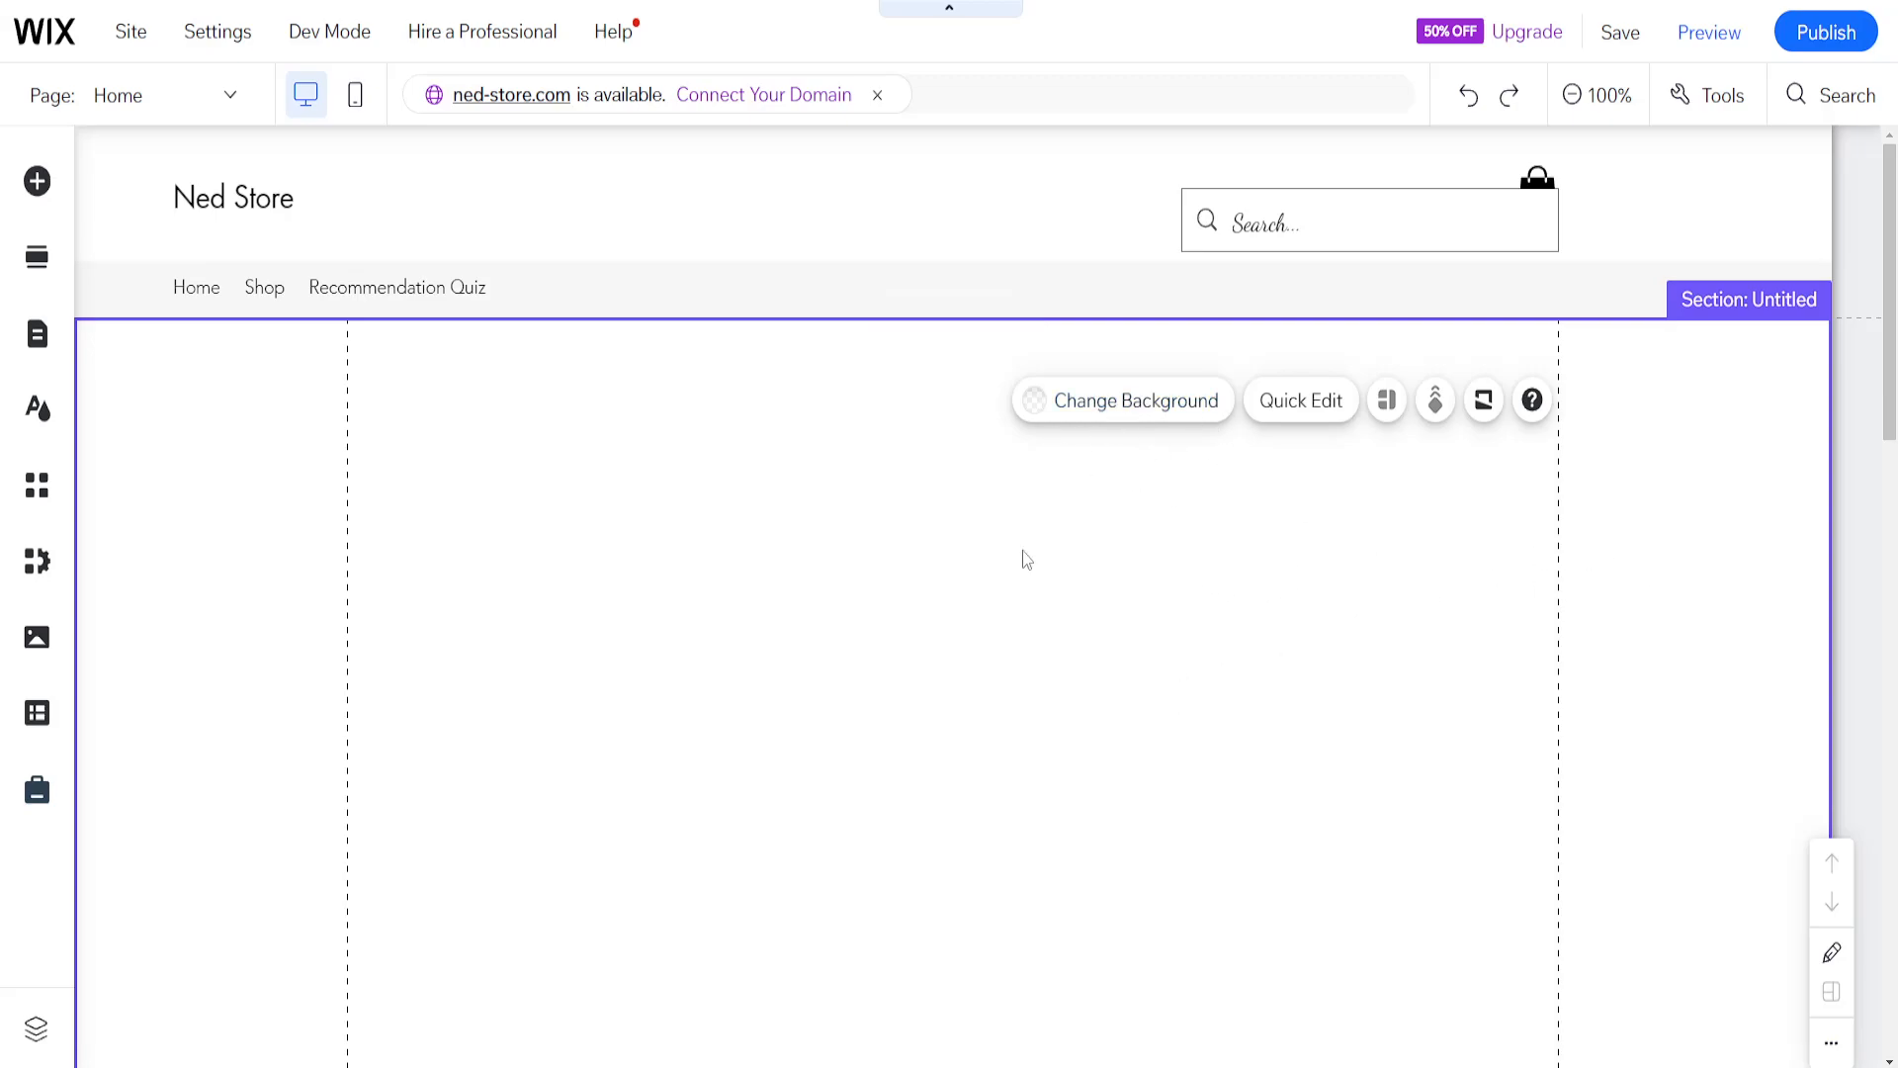